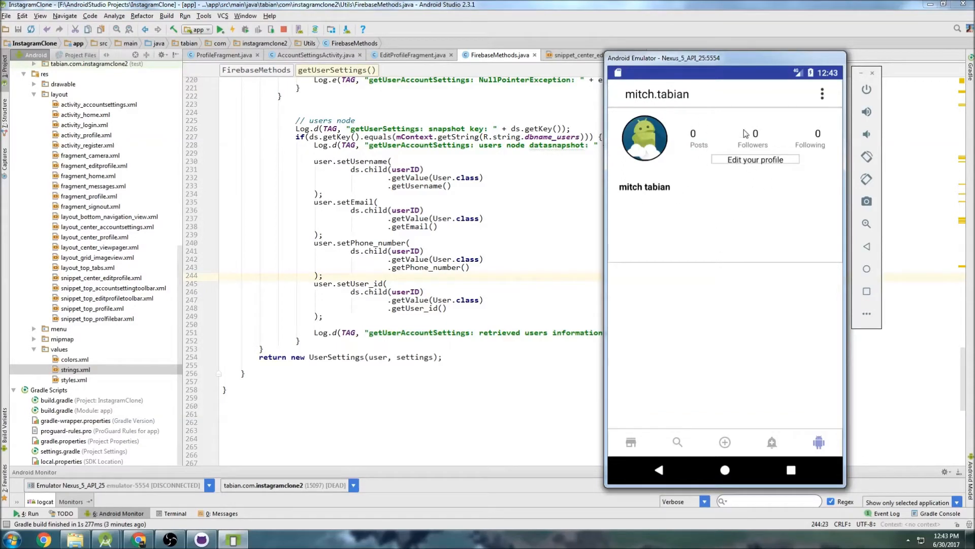
Step: Open the Edit Profile screen in the emulator and scroll through its username, display name and email fields
{"action": "left_click", "coordinate": [755, 160]}
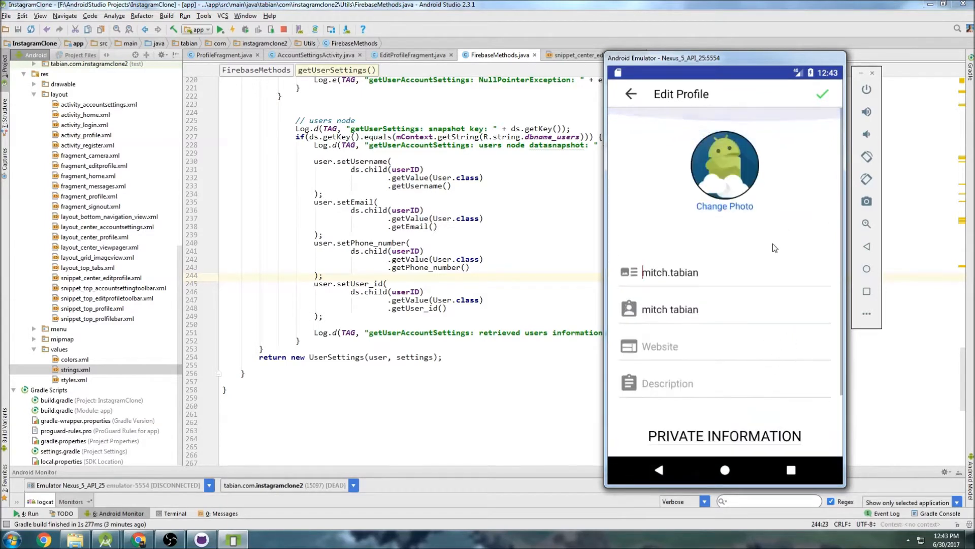
{"action": "scroll", "scroll_direction": "down", "scroll_amount": 3}
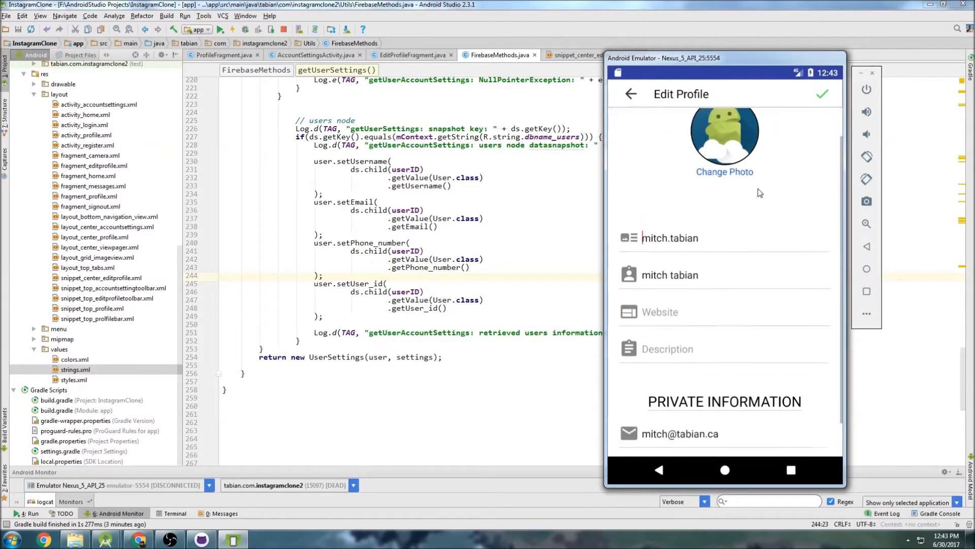
{"action": "scroll", "scroll_direction": "down", "scroll_amount": 3}
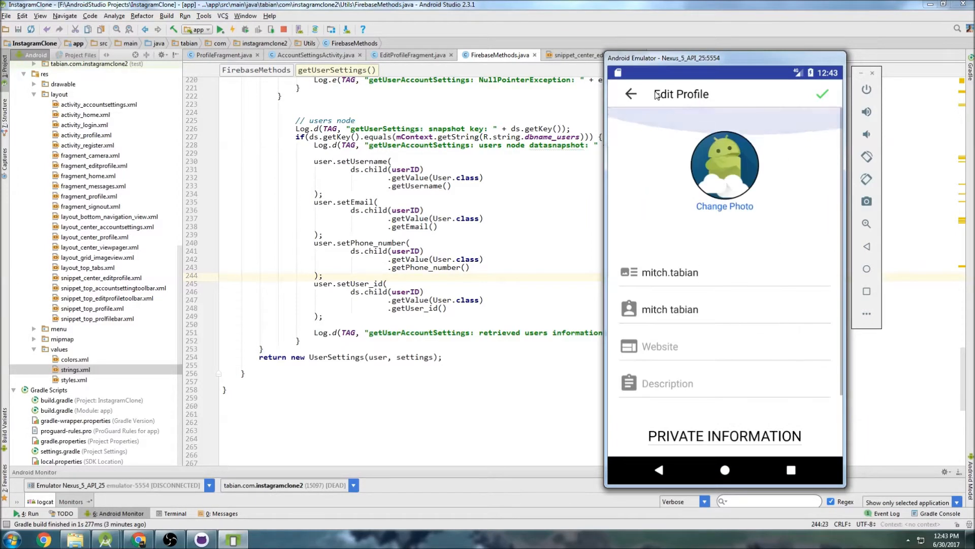
{"action": "mouse_move", "coordinate": [784, 231]}
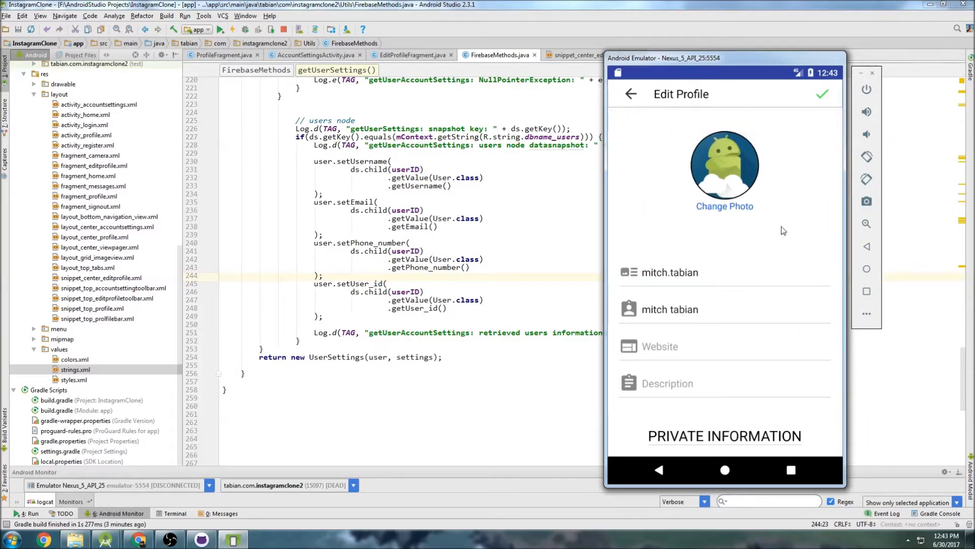
{"action": "mouse_move", "coordinate": [791, 278]}
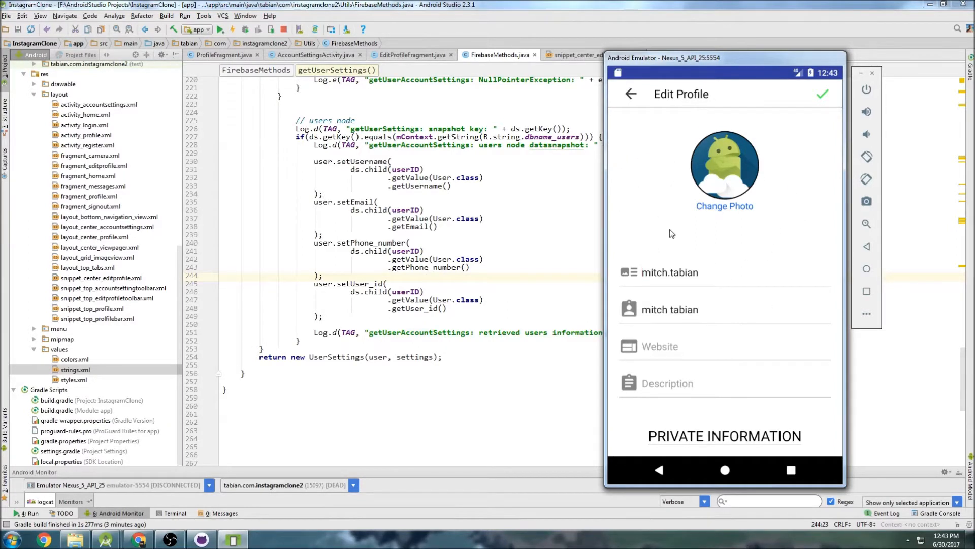
{"action": "mouse_move", "coordinate": [815, 331]}
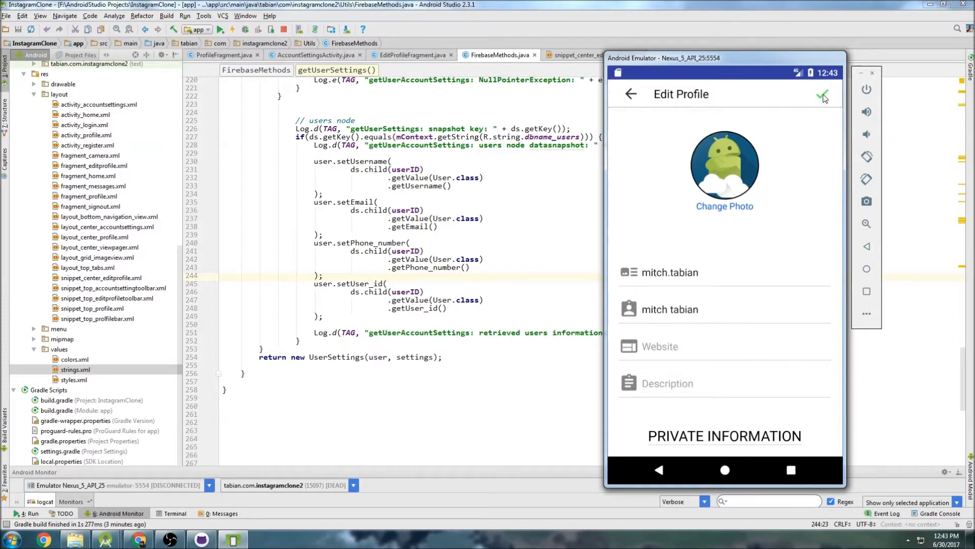
{"action": "mouse_move", "coordinate": [802, 100]}
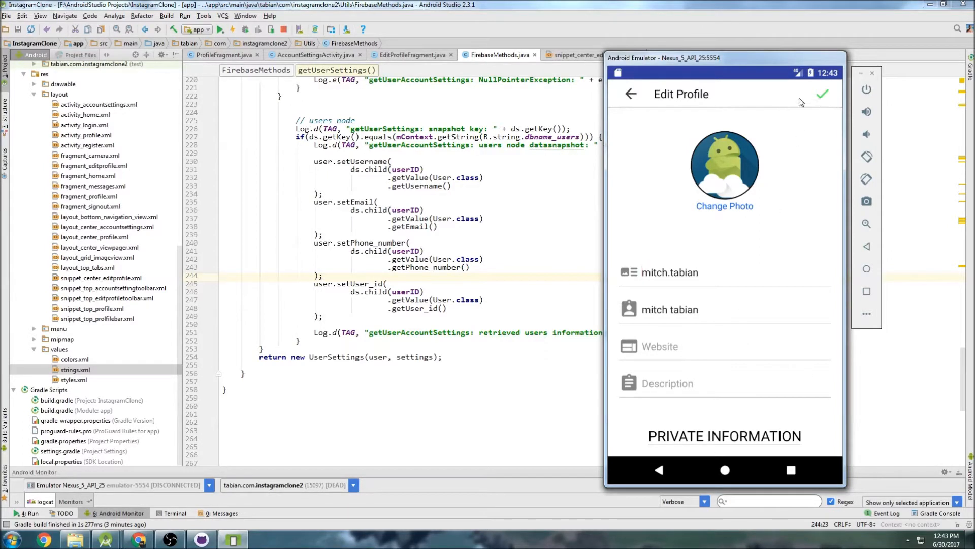
{"action": "mouse_move", "coordinate": [775, 275]}
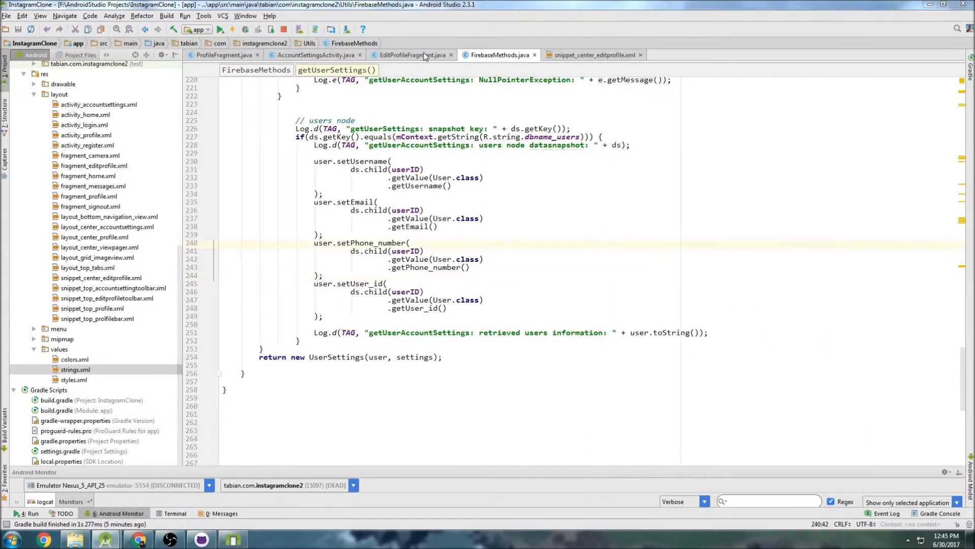
Step: In EditProfileFragment add an empty private void saveProfileSettings() with a comment: retrieves widget data and submits it to the database
{"action": "left_click", "coordinate": [411, 54]}
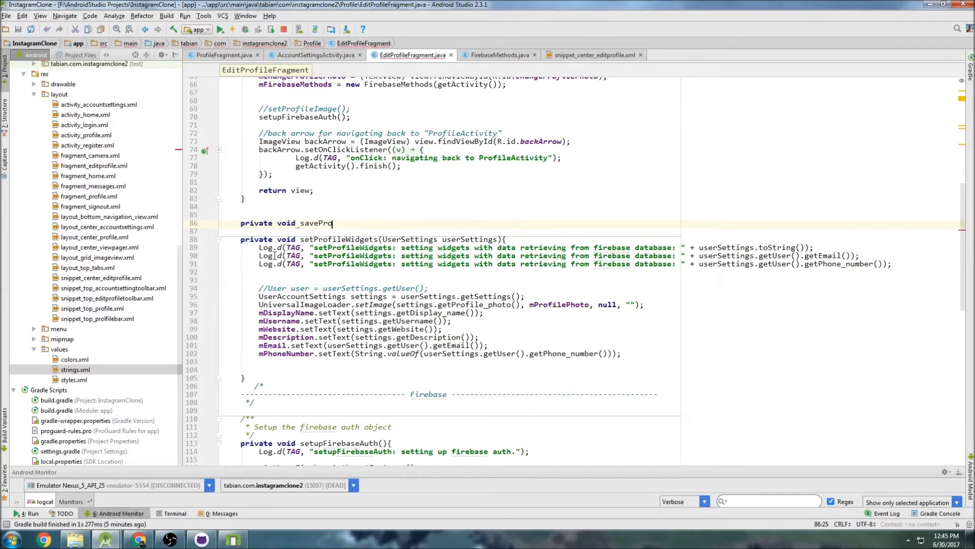
{"action": "type", "text": "fileSettings"}
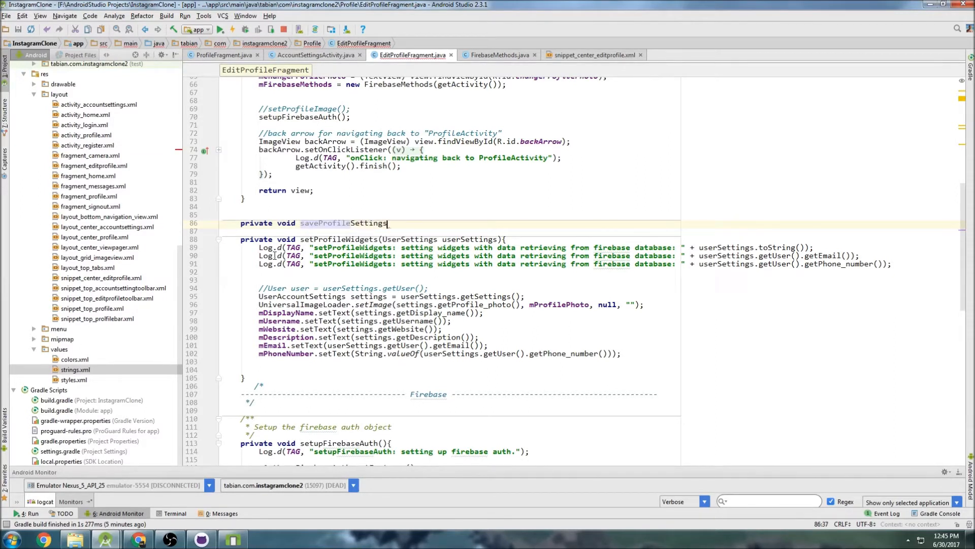
{"action": "type", "text": "(){"}
{"action": "type", "text": "/**"}
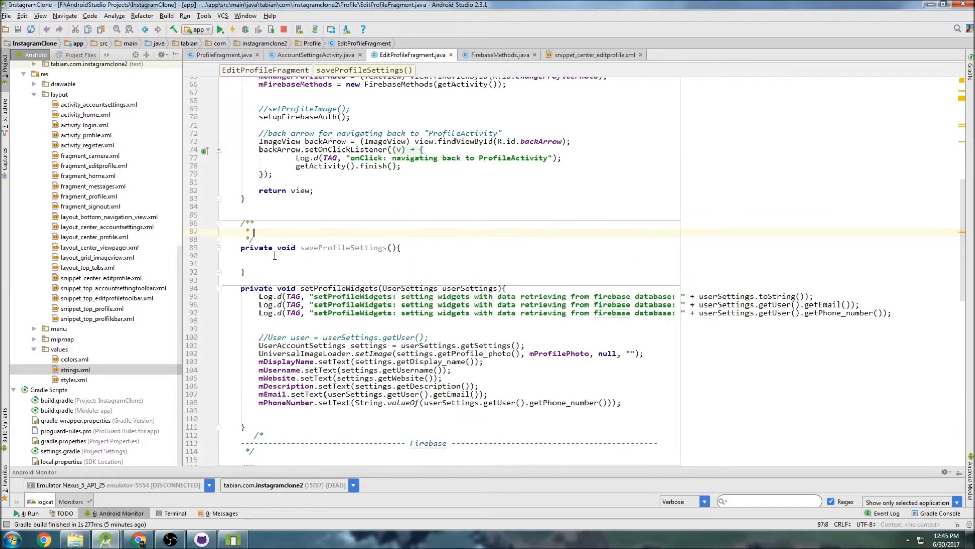
{"action": "type", "text": "Retrieves"}
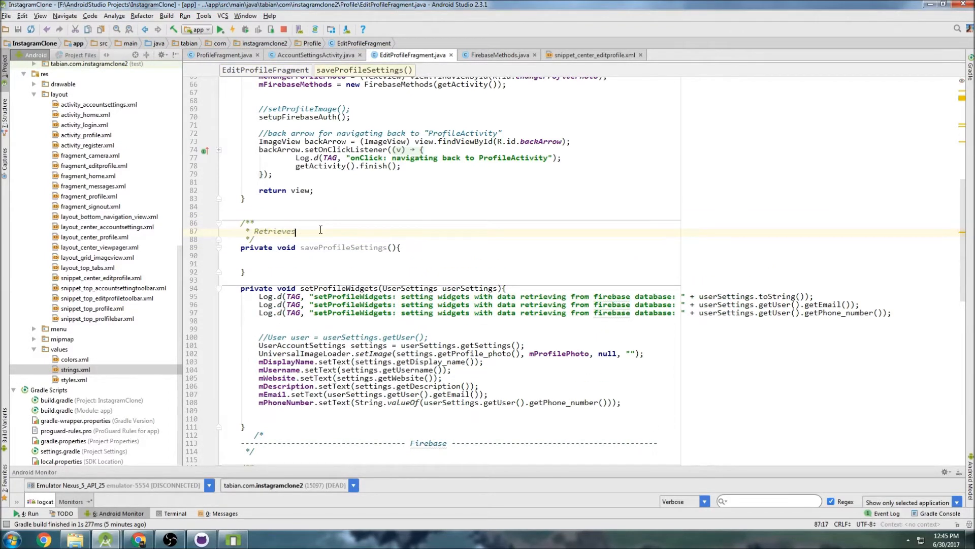
{"action": "type", "text": "the data contained in the"}
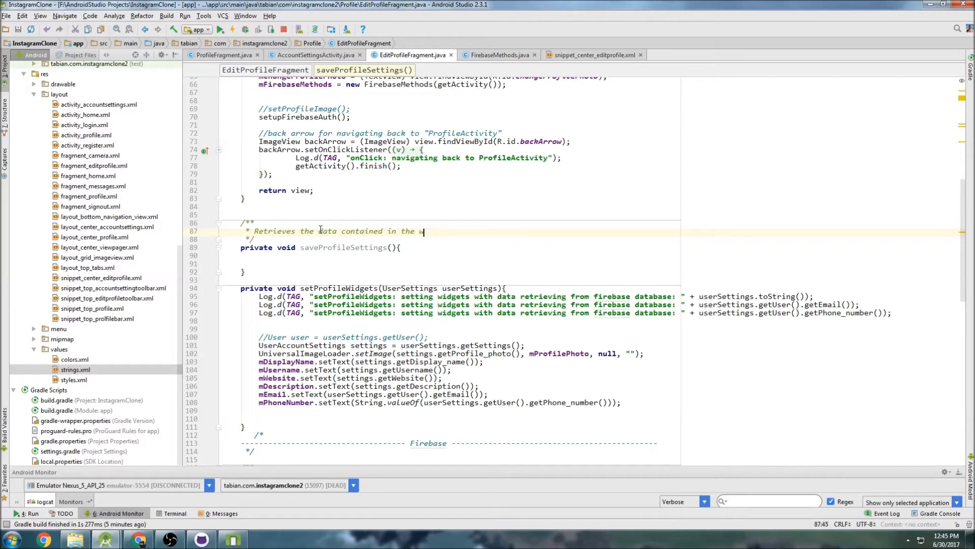
{"action": "type", "text": "widgets and submits"}
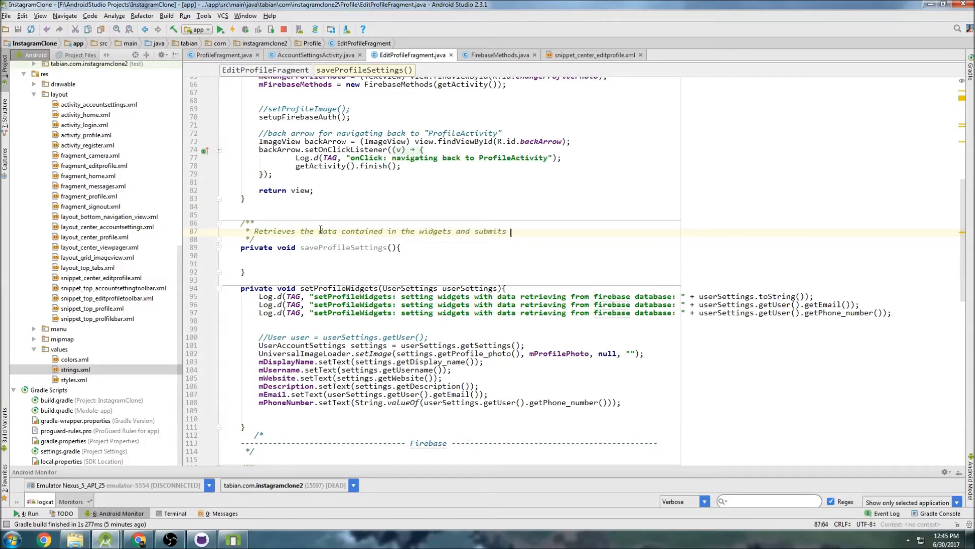
{"action": "type", "text": "it to the database"}
{"action": "type", "text": "* Before donig so it chekcs to make sure the username chosen is unqiue"}
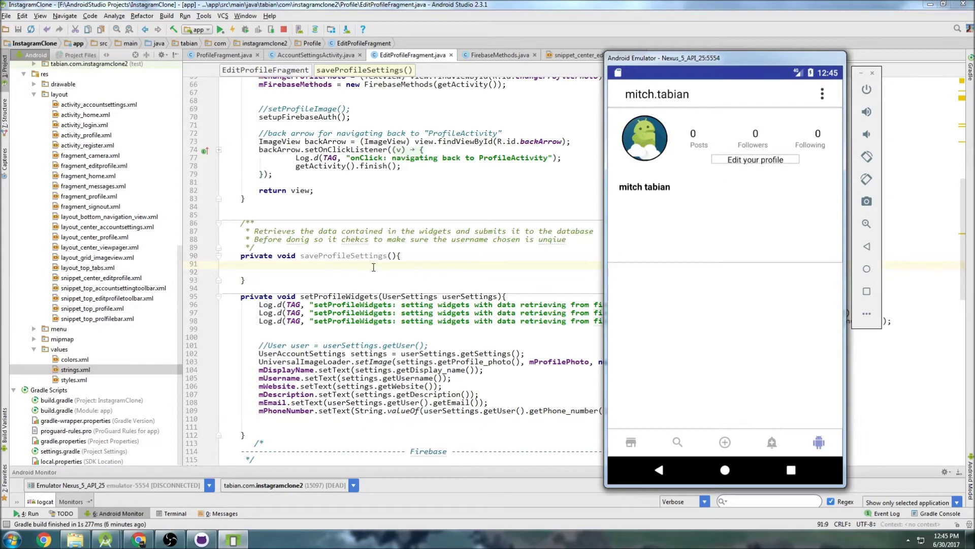
Step: Read displayName, username, website and description as final Strings from their widgets' getText().toString()
{"action": "type", "text": "final String displayName"}
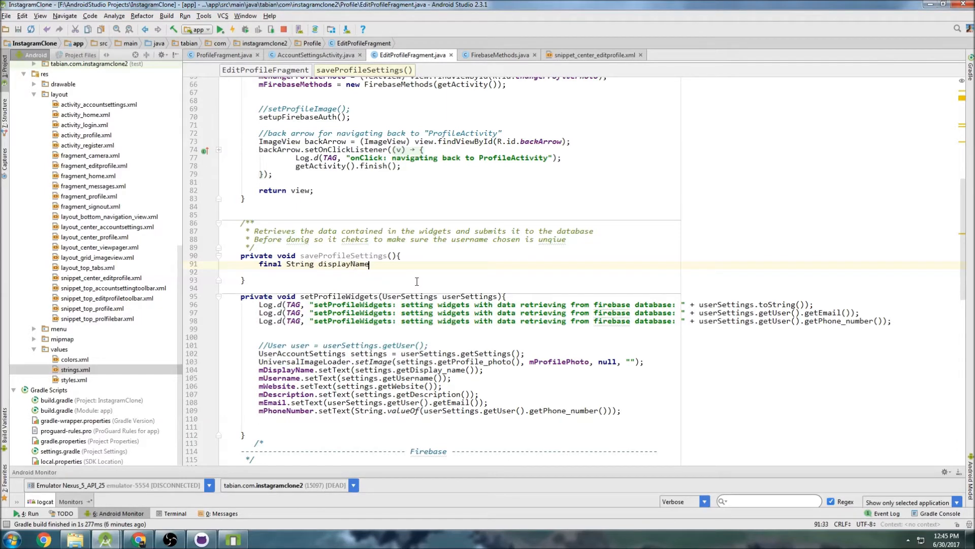
{"action": "type", "text": "= mDisplayName.getText().toString();"}
{"action": "type", "text": "final"}
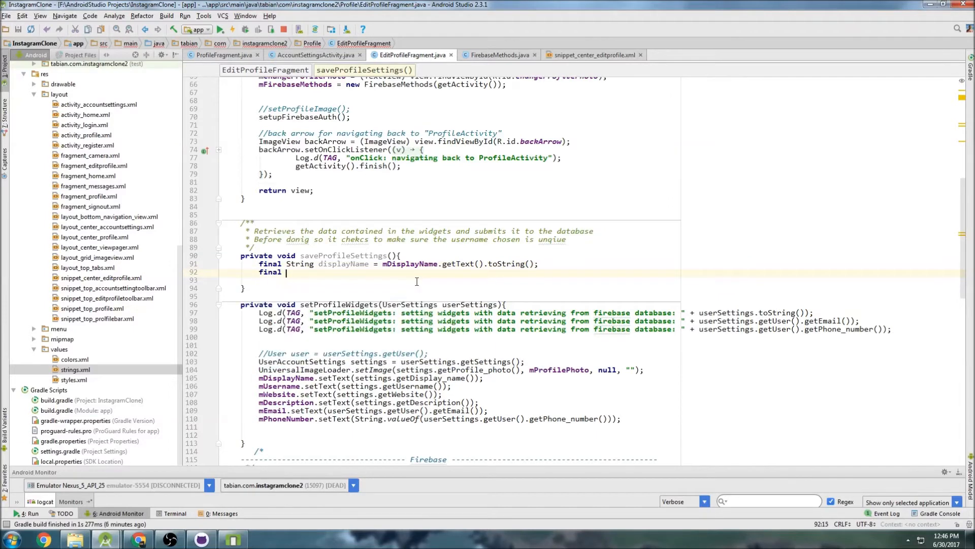
{"action": "type", "text": "String username = mUsername.getText().toString();"}
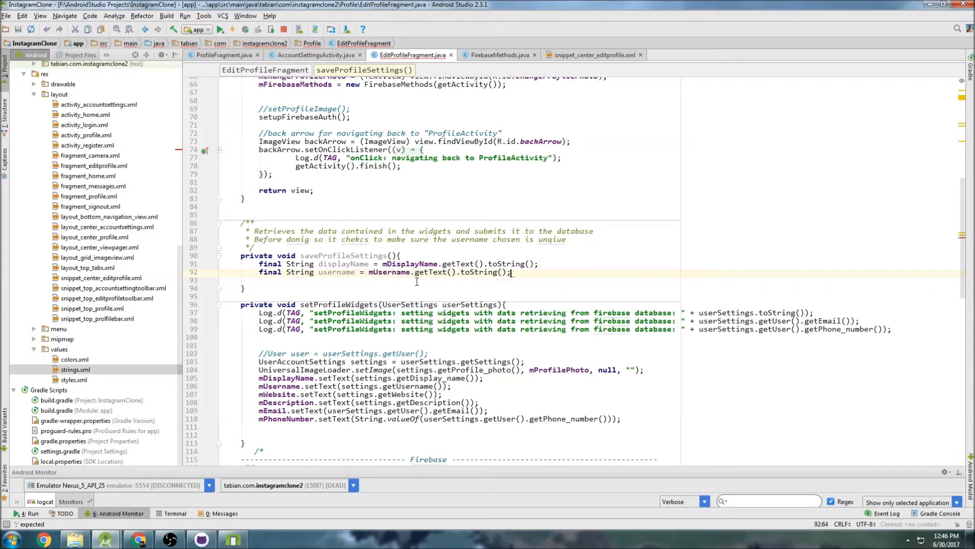
{"action": "type", "text": "final String website =="}
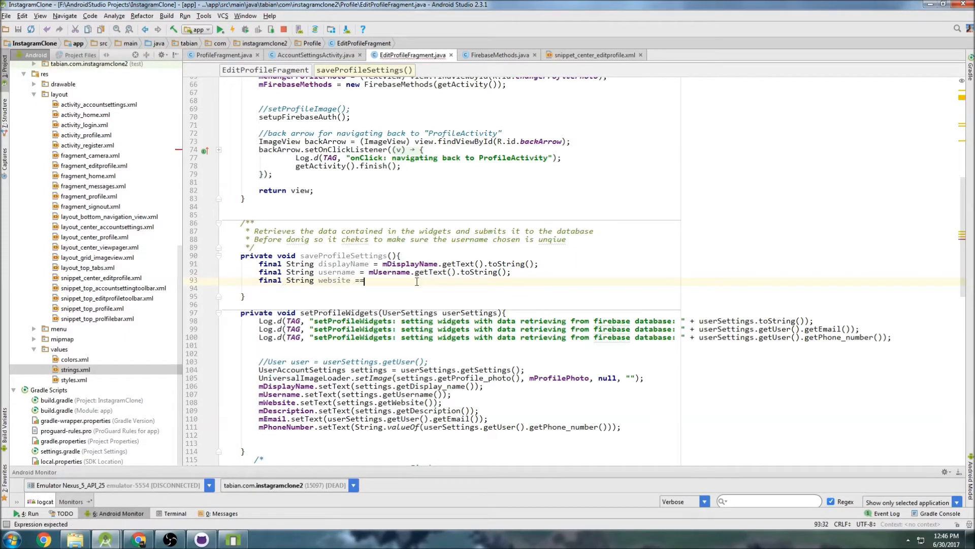
{"action": "type", "text": "mWebsite.getText().toString();"}
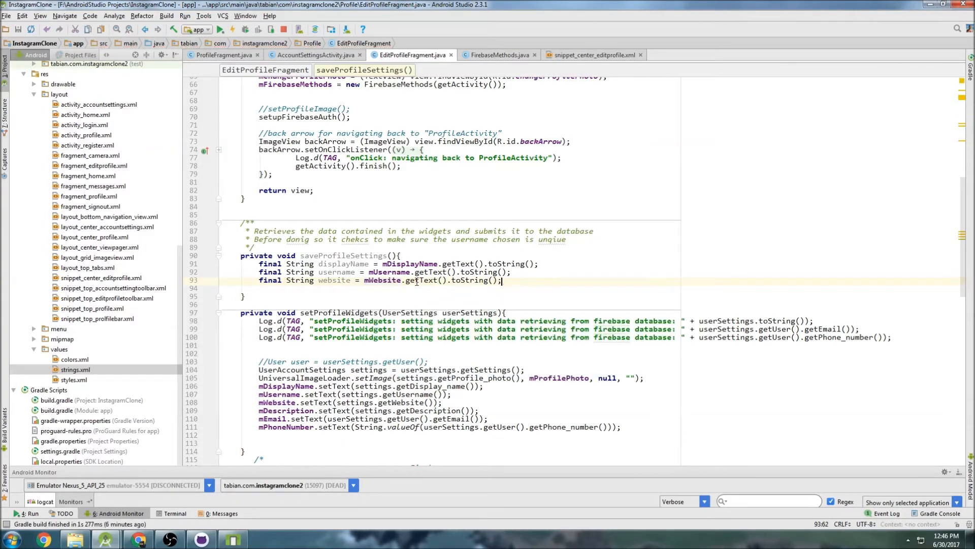
{"action": "type", "text": "final String description = mDescription"}
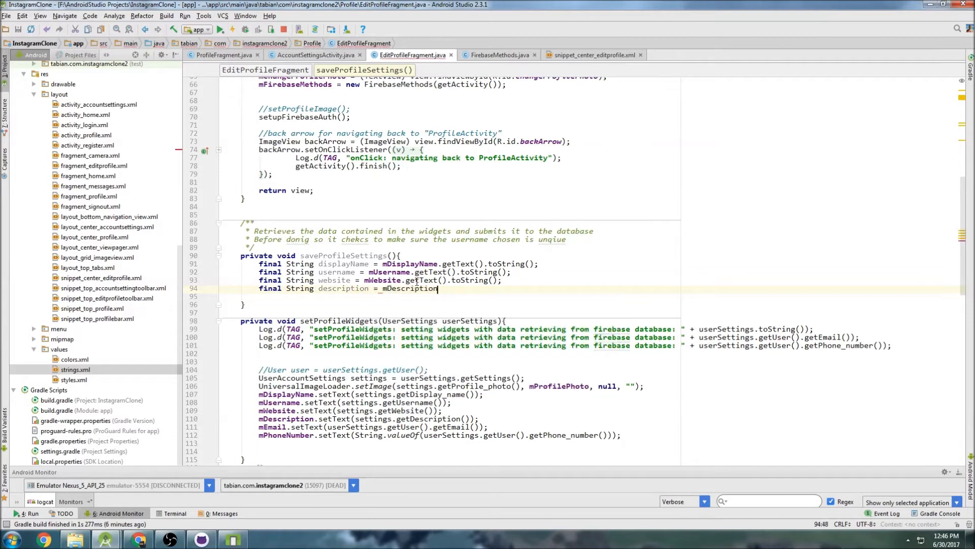
{"action": "type", "text": ".getText().toString();"}
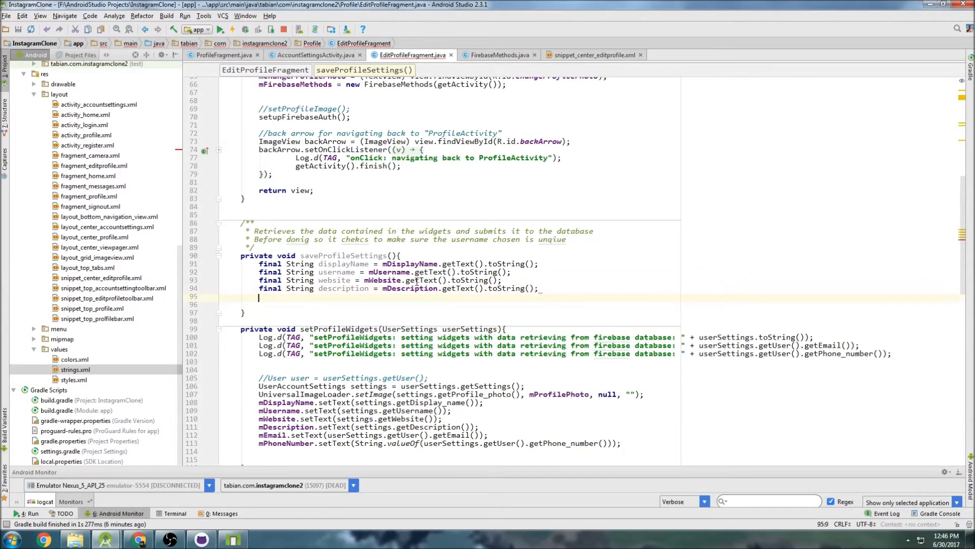
Step: Read email as a final String and phoneNumber as a long via Long.parseLong of mPhoneNumber's text
{"action": "type", "text": "final email ="}
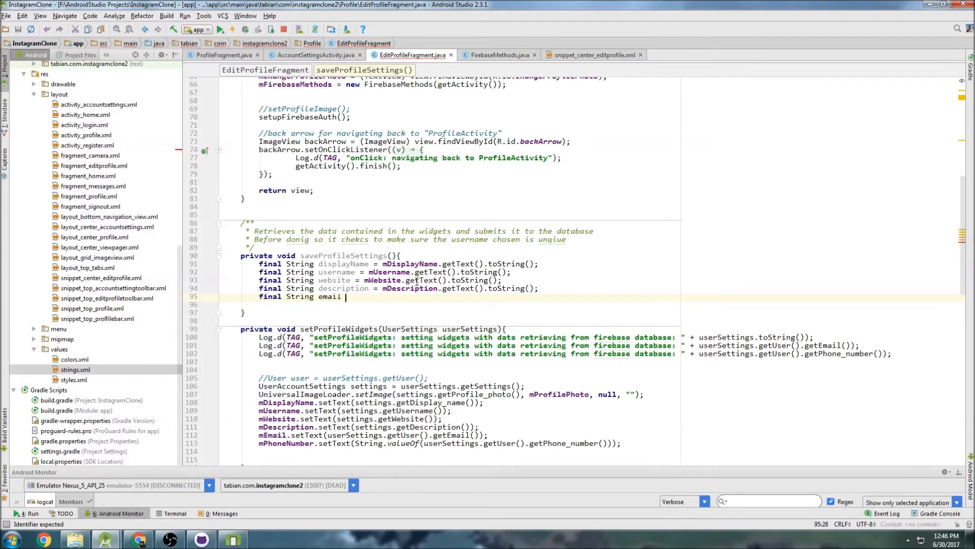
{"action": "type", "text": "= mEmail.getText()"}
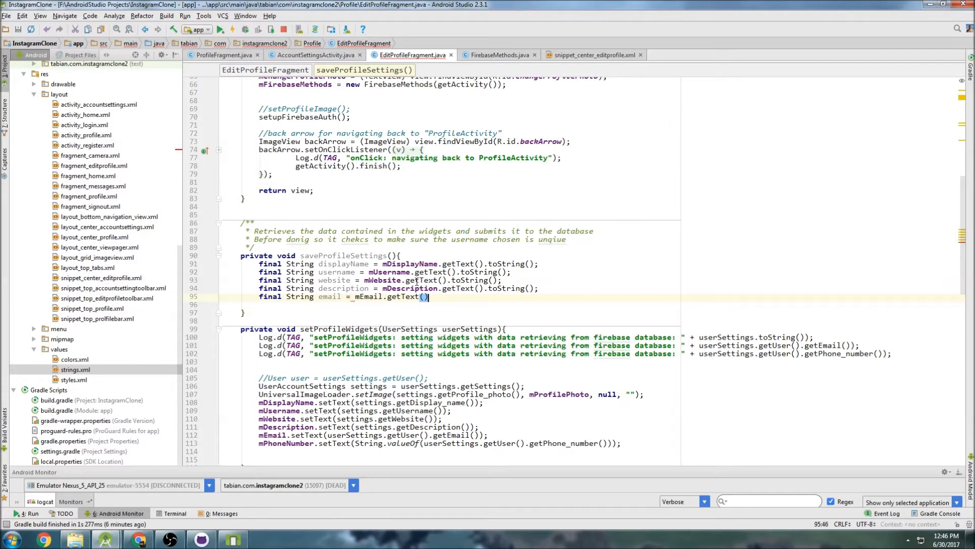
{"action": "type", "text": ".toString();"}
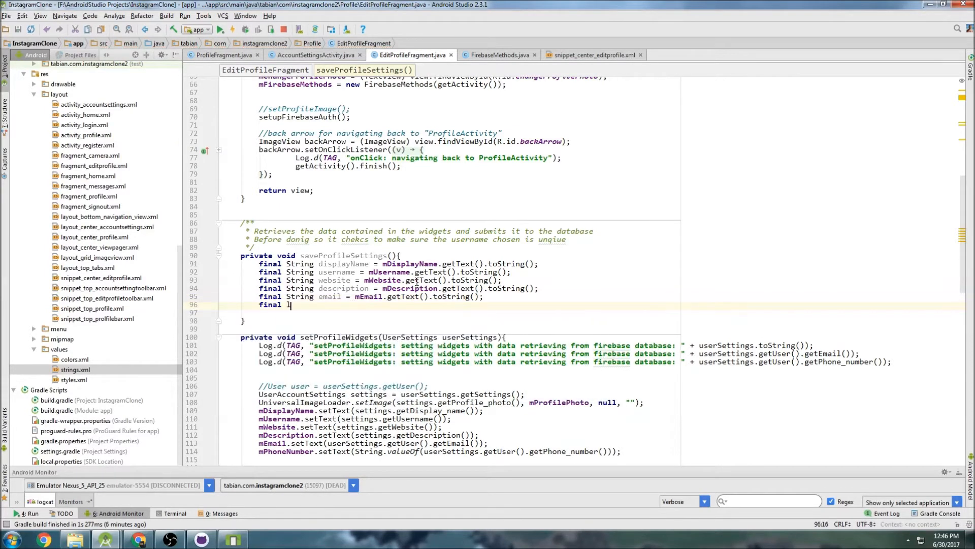
{"action": "type", "text": "long phoneNumber ="}
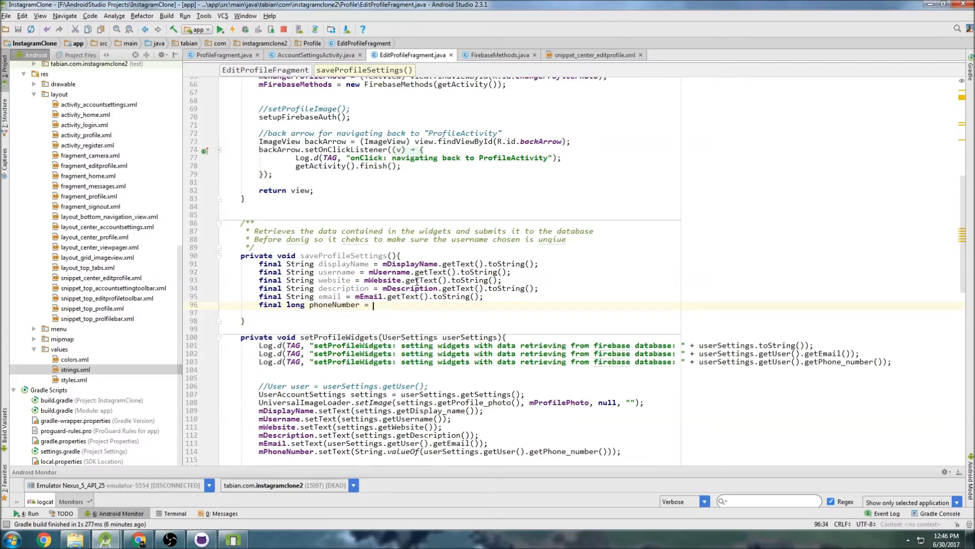
{"action": "type", "text": "Long"}
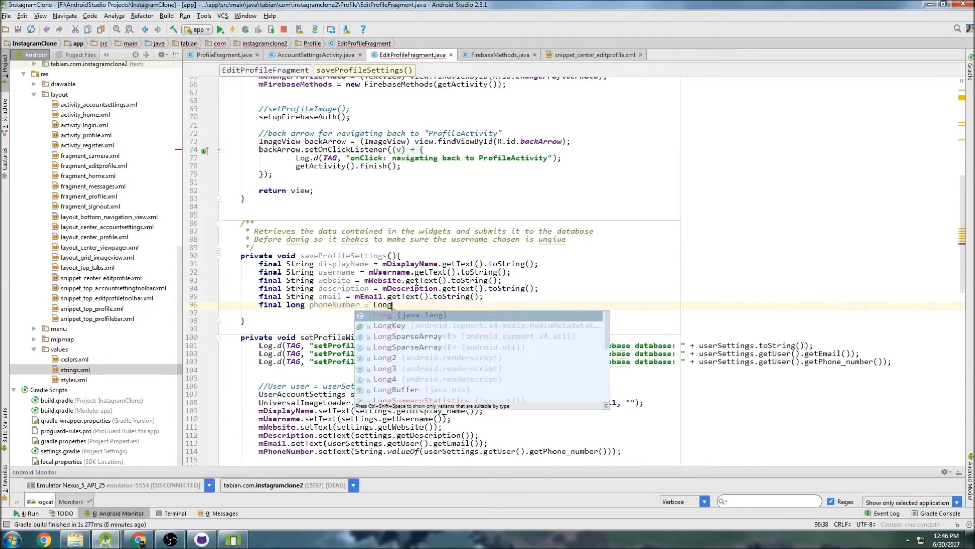
{"action": "type", "text": ".parseLong(mPhoneNumber.getText().toString());"}
{"action": "type", "text": "myRef."}
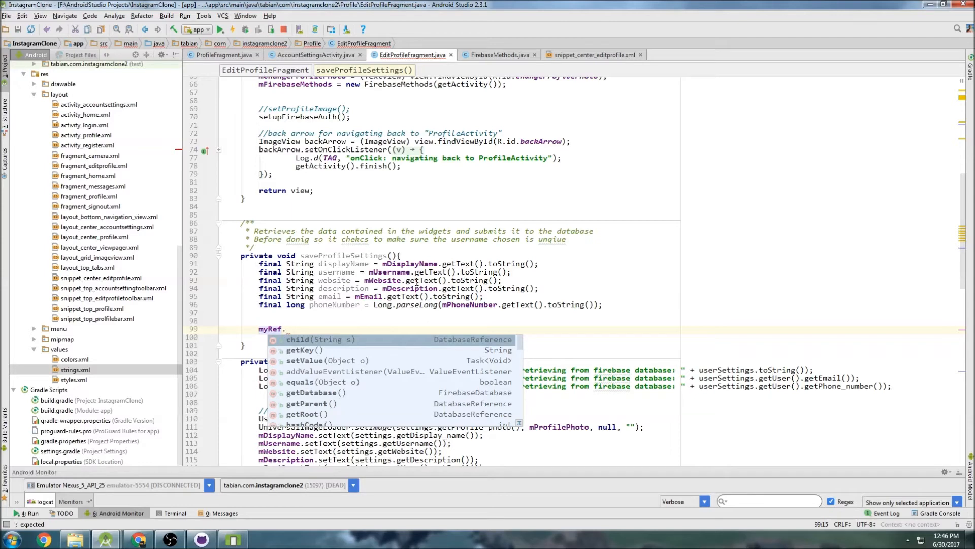
Step: Attach myRef.addListenerForSingleValueEvent(new ValueEventListener()) and note //case1: username unchanged in onDataChange
{"action": "type", "text": "addl"}
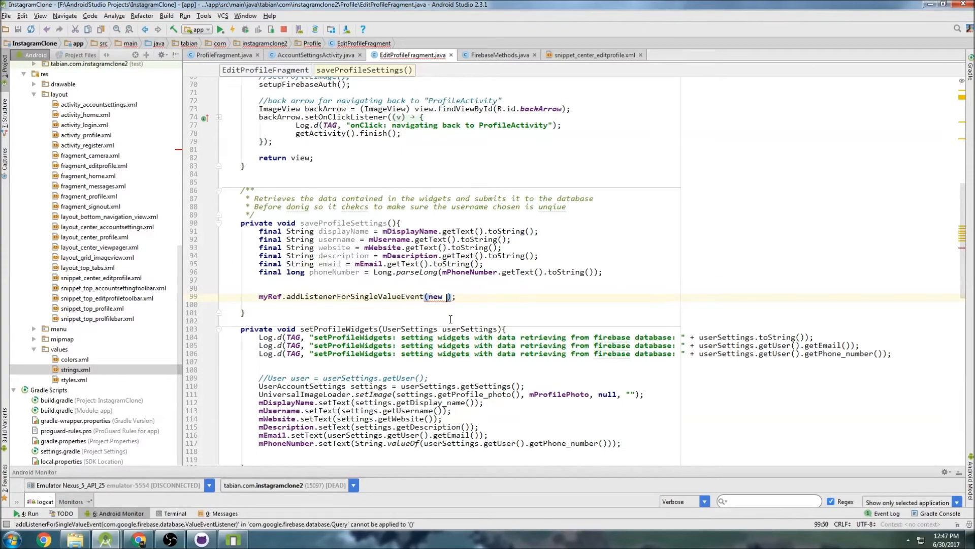
{"action": "type", "text": "ValueEventListener("}
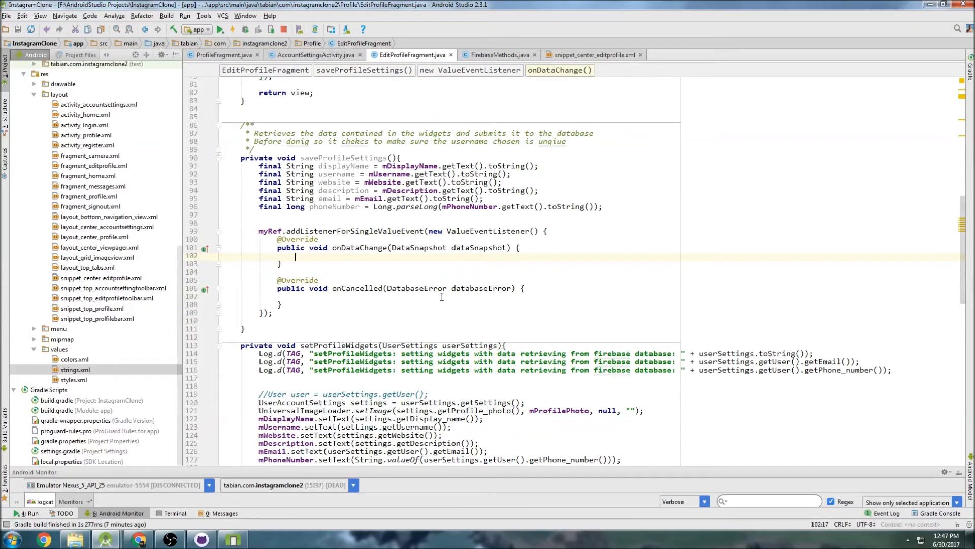
{"action": "type", "text": "//co"}
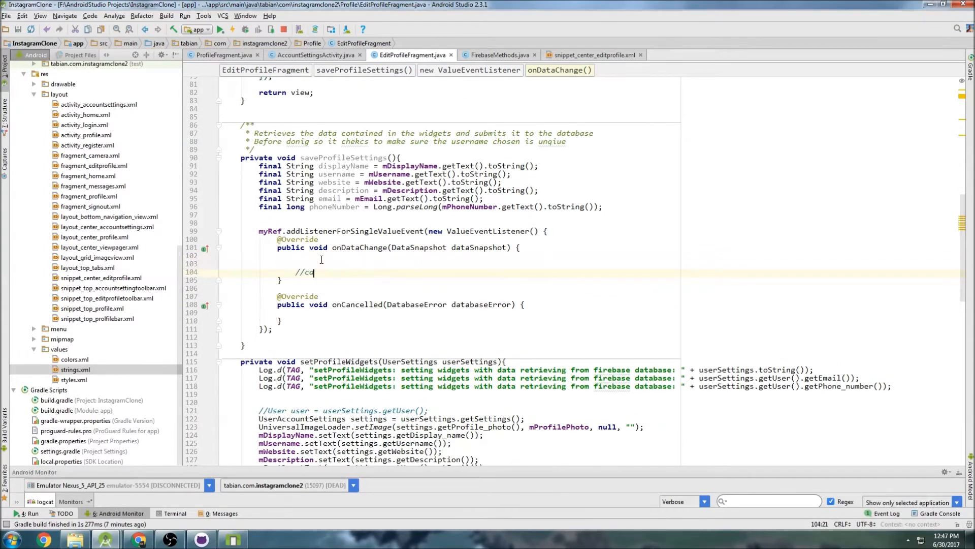
{"action": "type", "text": "se1: the user did not change their username"}
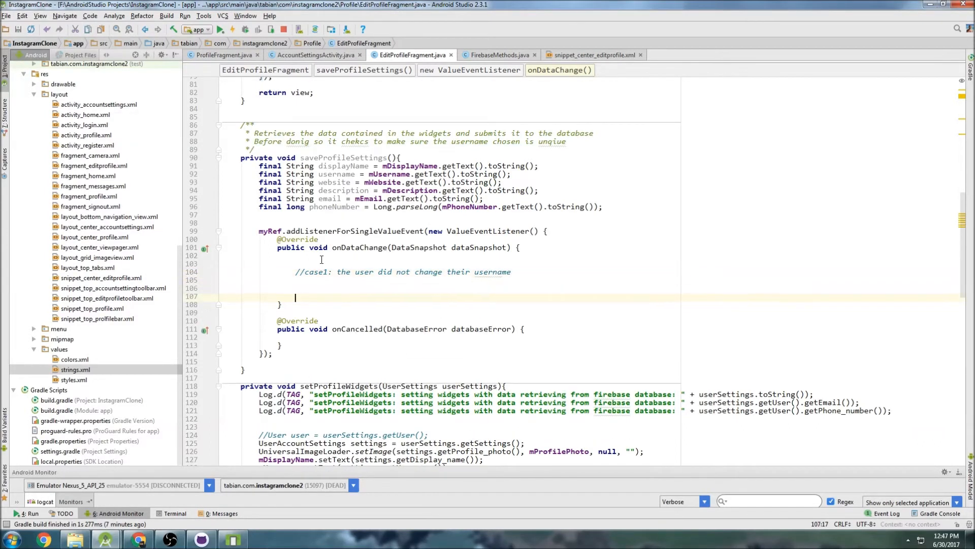
Step: Add //case2 comment: the user changed their username so check for uniqueness
{"action": "type", "text": "//case2: te"}
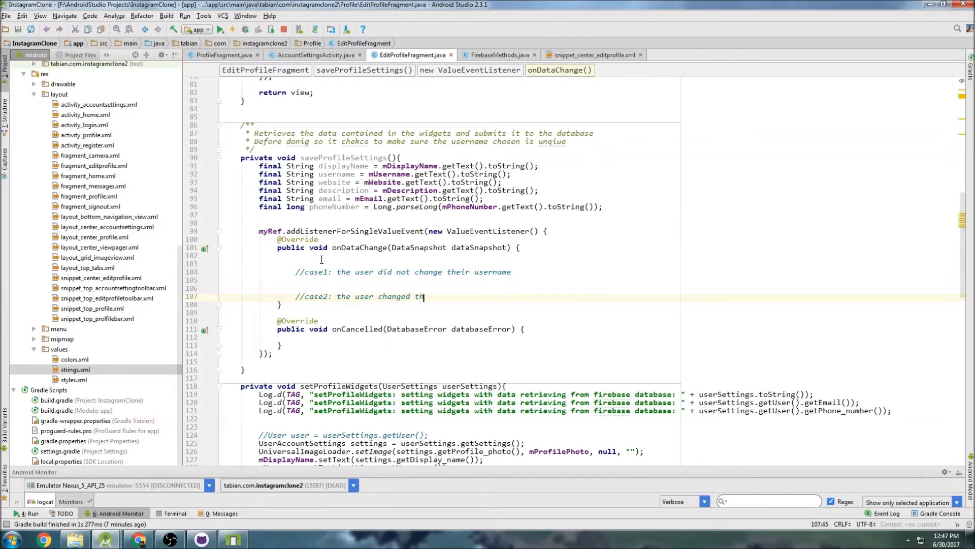
{"action": "type", "text": "eir usernamet"}
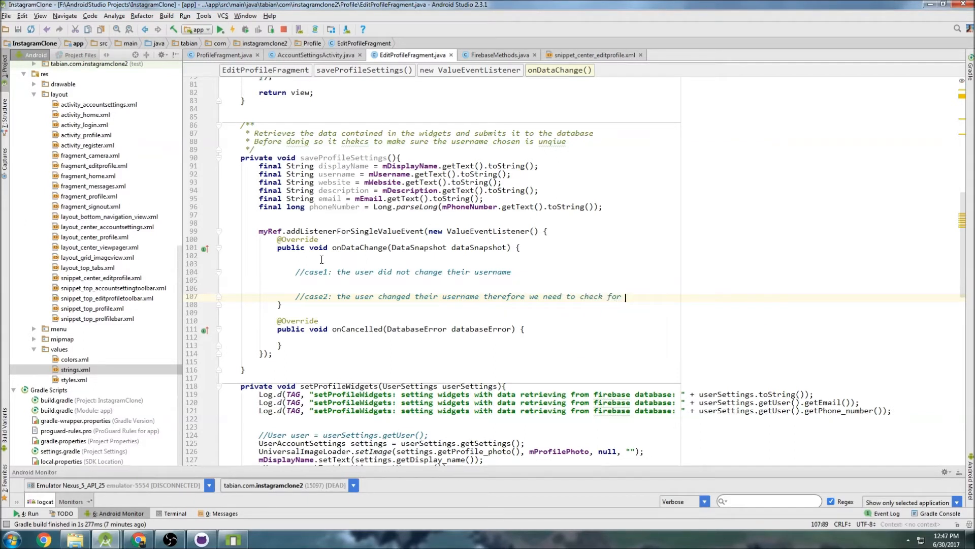
{"action": "type", "text": "uniqueness"}
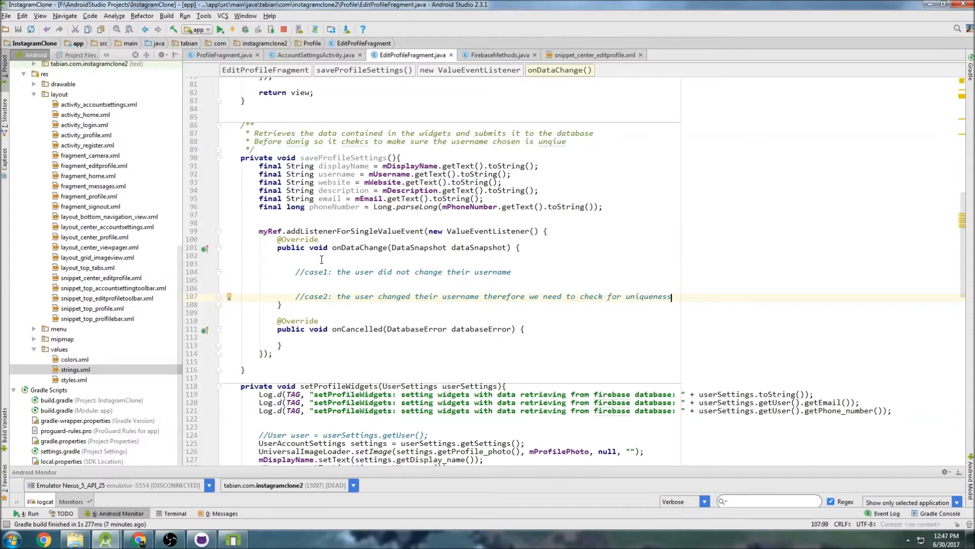
{"action": "left_click", "coordinate": [455, 273]}
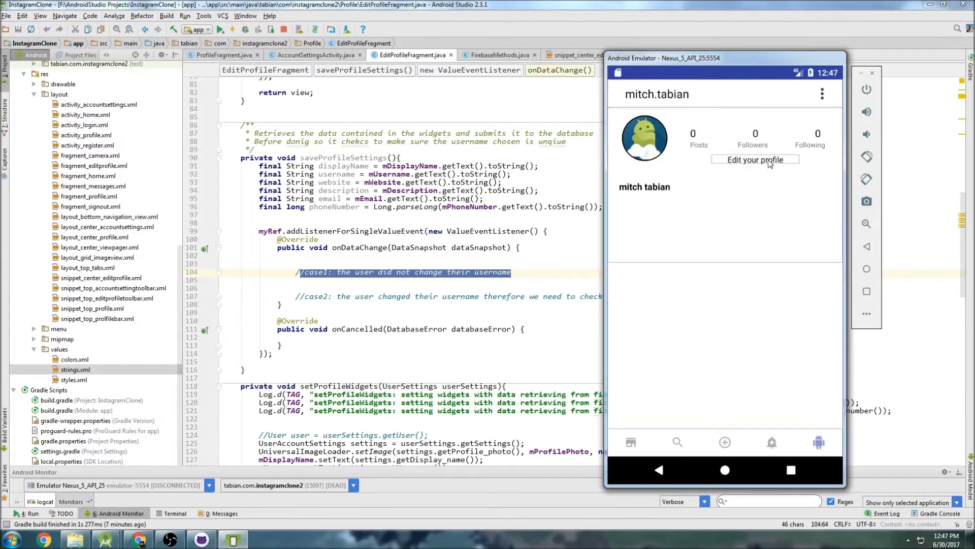
Step: Reopen the emulator's Edit Profile screen and tap into the email field to inspect it
{"action": "left_click", "coordinate": [756, 160]}
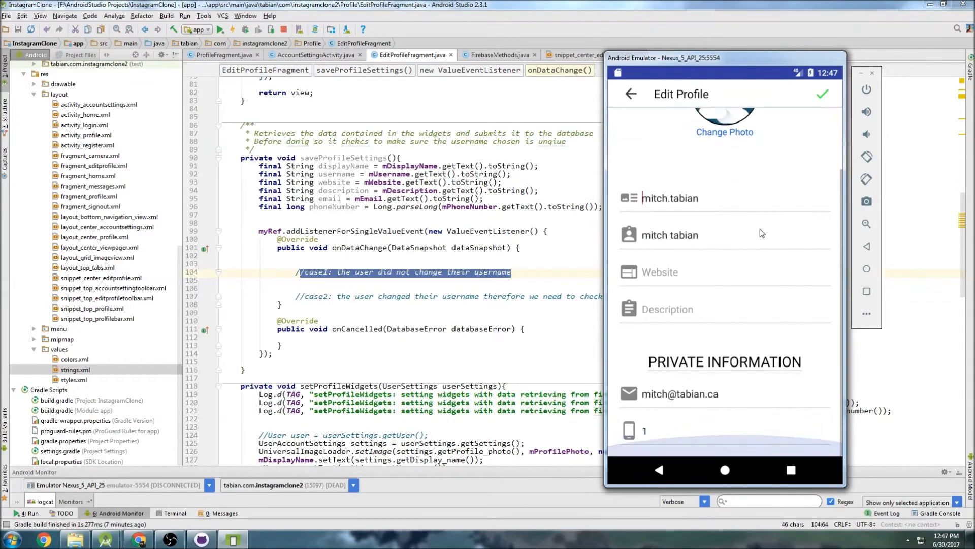
{"action": "left_click", "coordinate": [699, 394]}
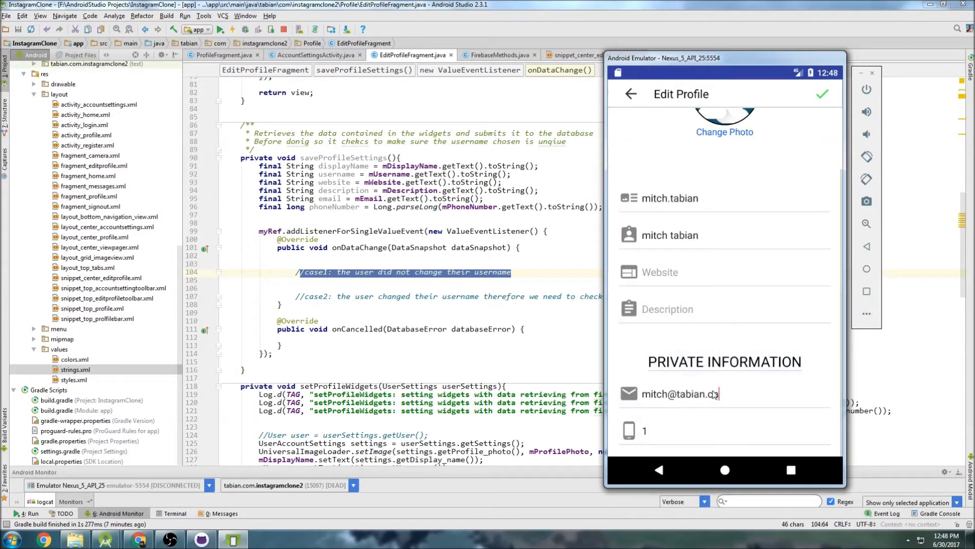
{"action": "type", "text": "a"}
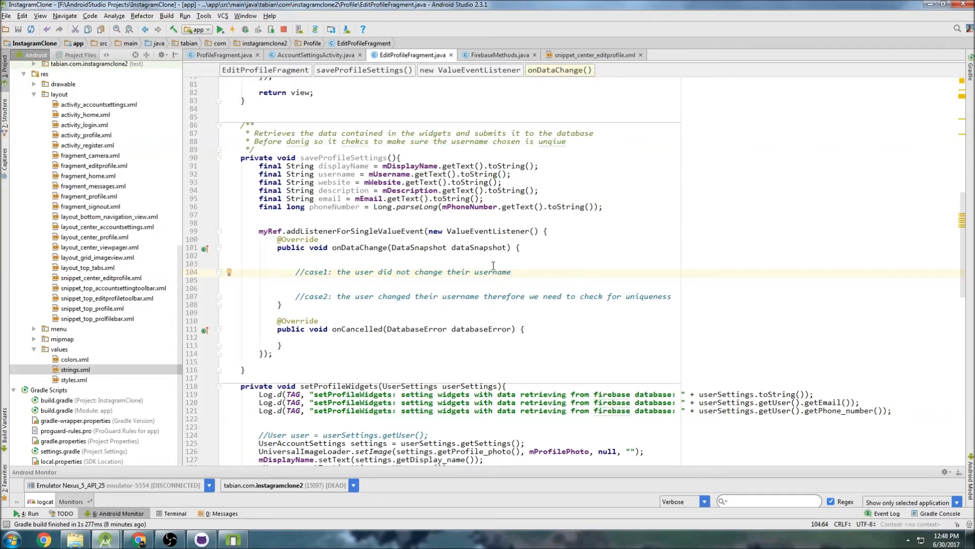
{"action": "mouse_move", "coordinate": [607, 262]}
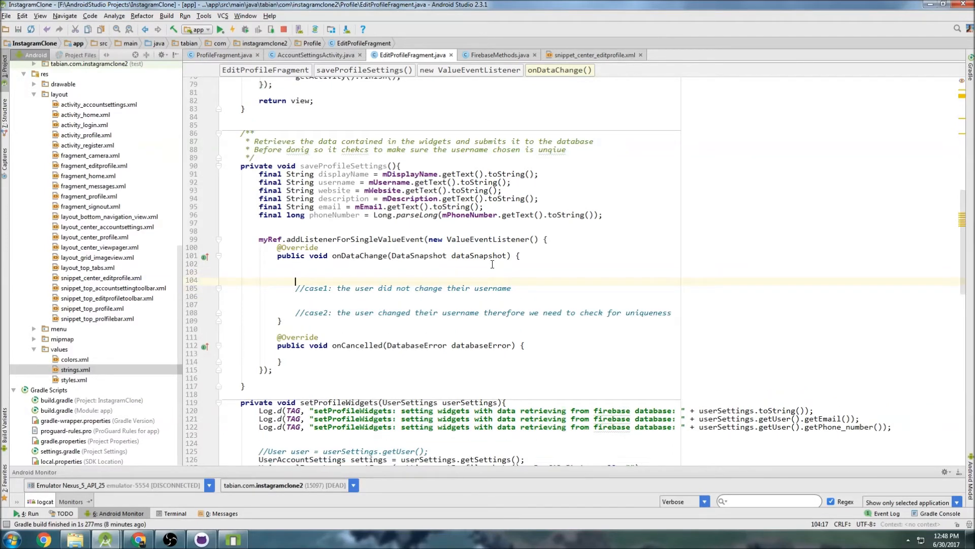
Step: Create a new User and loop for(DataSnapshot ds : dataSnapshot.child(getString(R.string.dbname_users)))
{"action": "type", "text": "User user = new UserAcc)"}
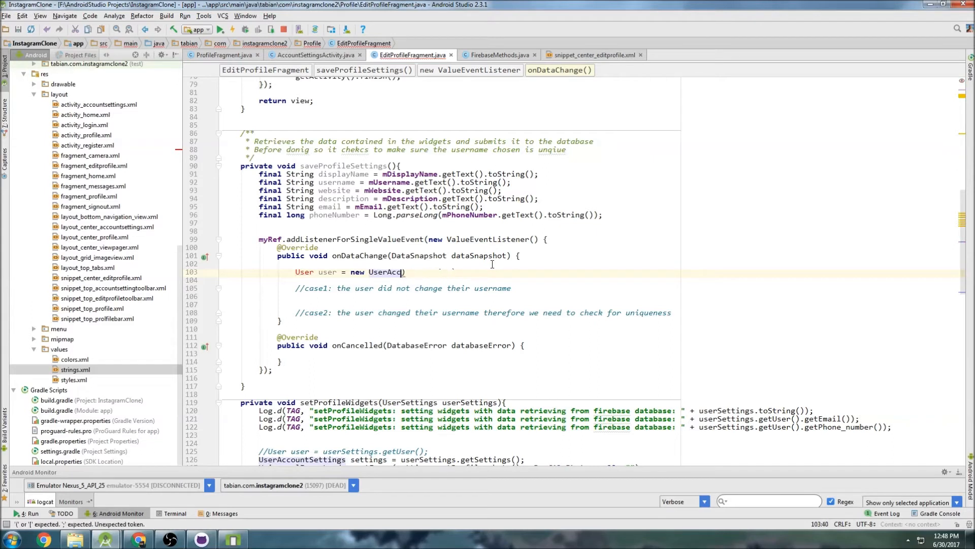
{"action": "type", "text": "User()"}
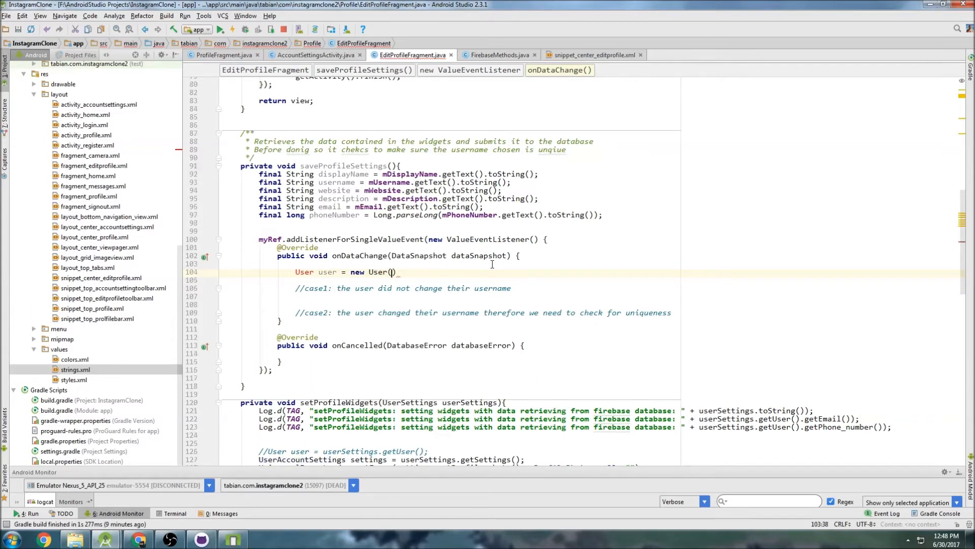
{"action": "type", "text": "for"}
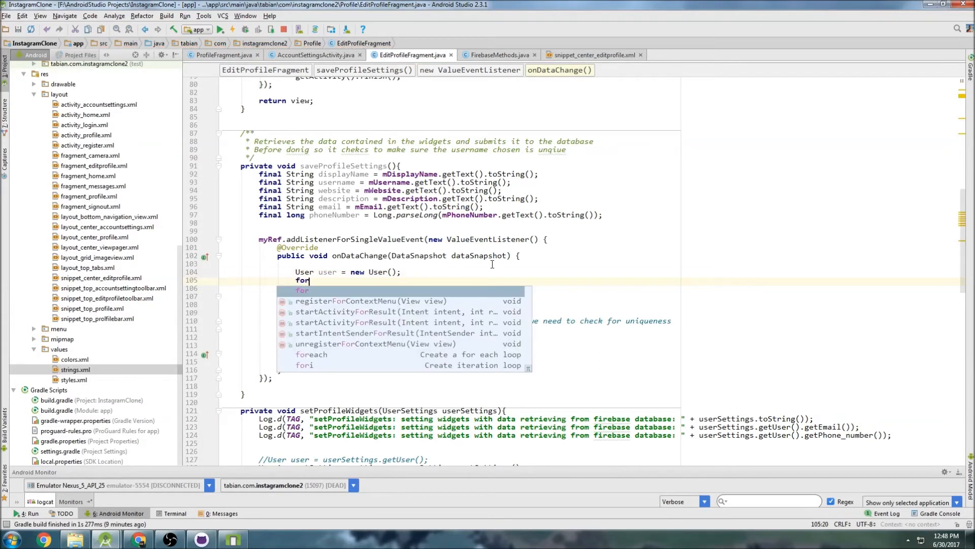
{"action": "type", "text": "(Data"}
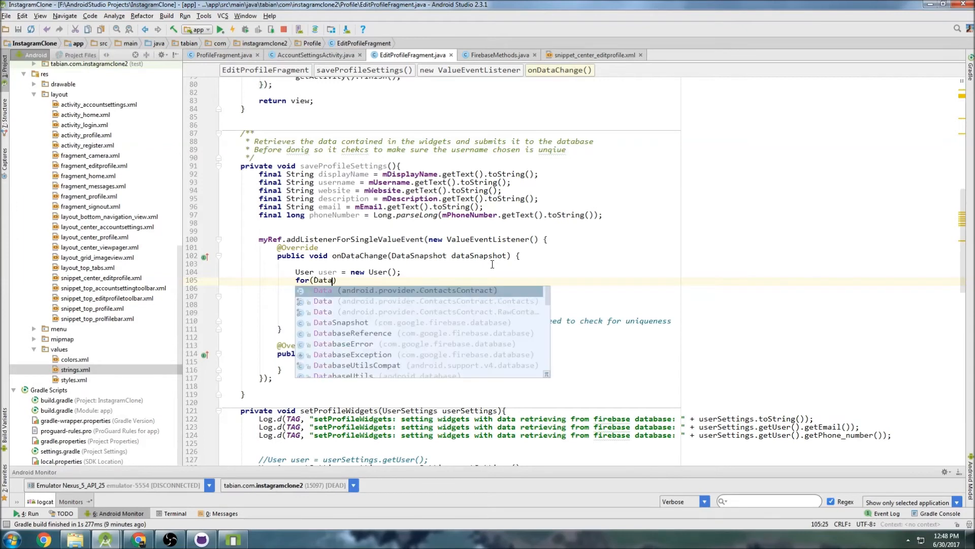
{"action": "type", "text": "DataSnapshot ds: dataSnapshot"}
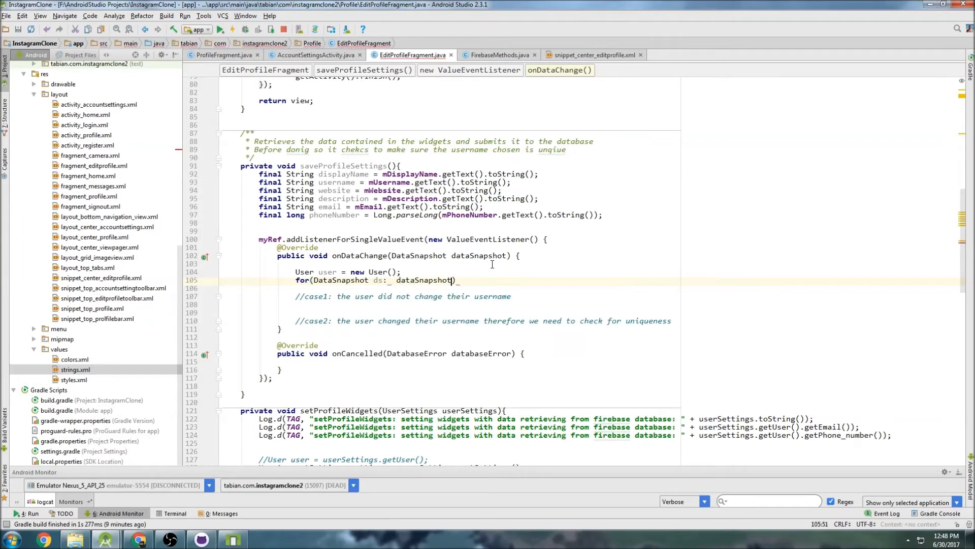
{"action": "type", "text": "."}
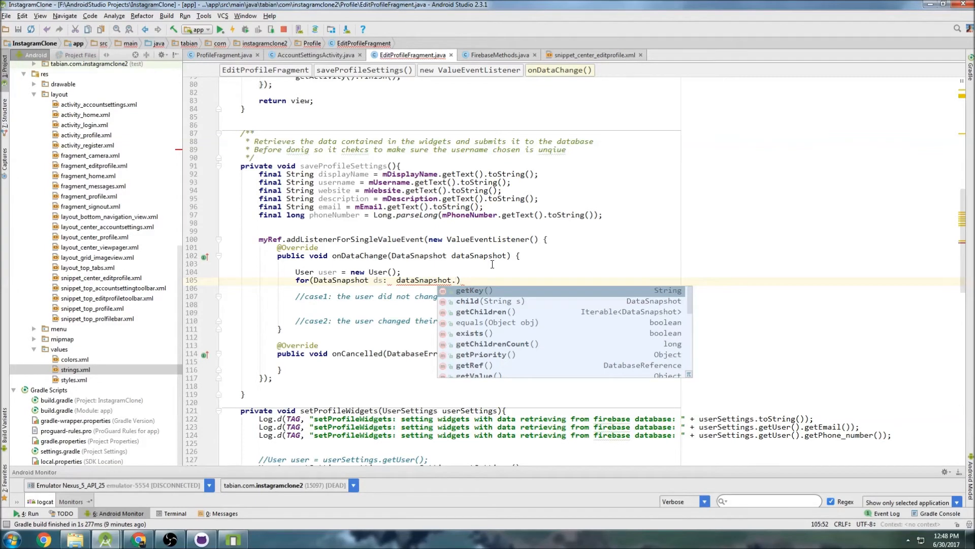
{"action": "type", "text": ".child(getString(R"}
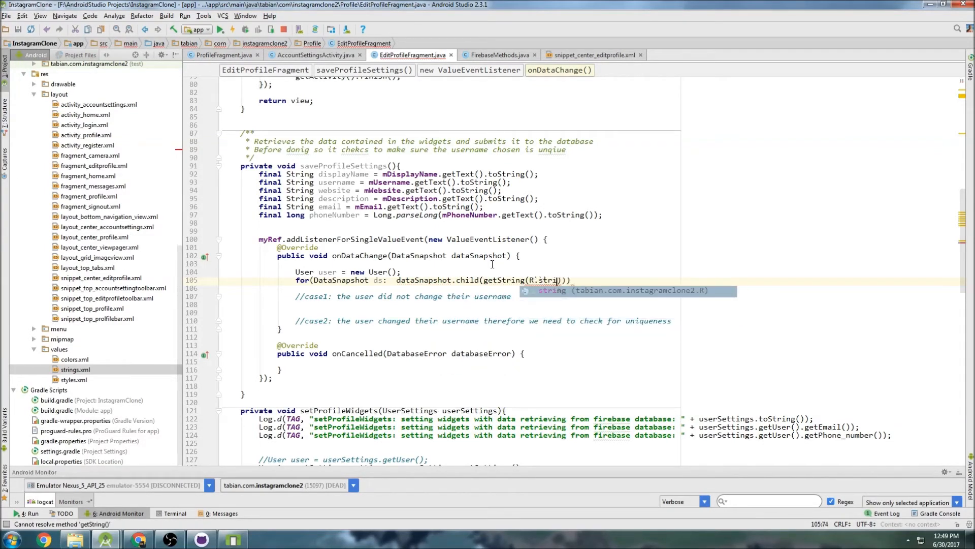
{"action": "type", "text": ".string."}
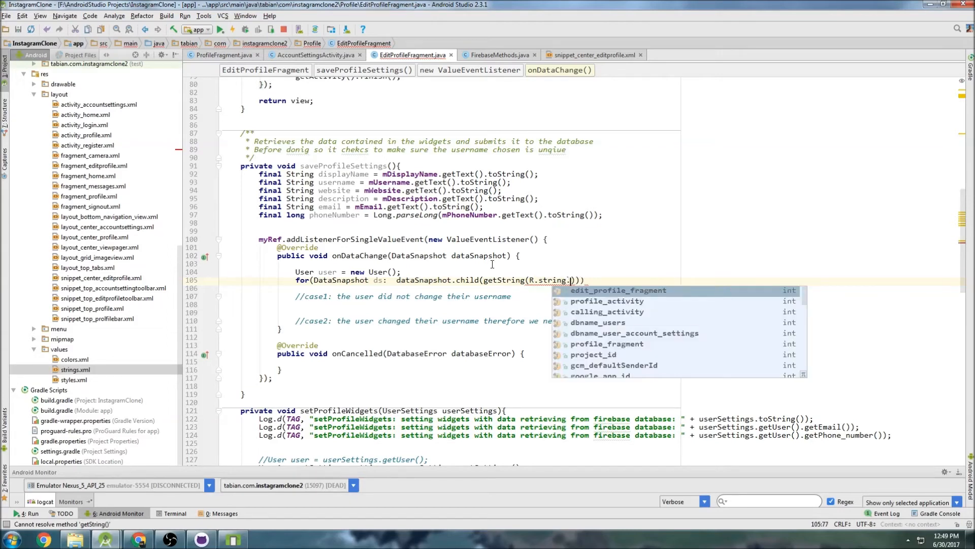
{"action": "left_click", "coordinate": [597, 322]}
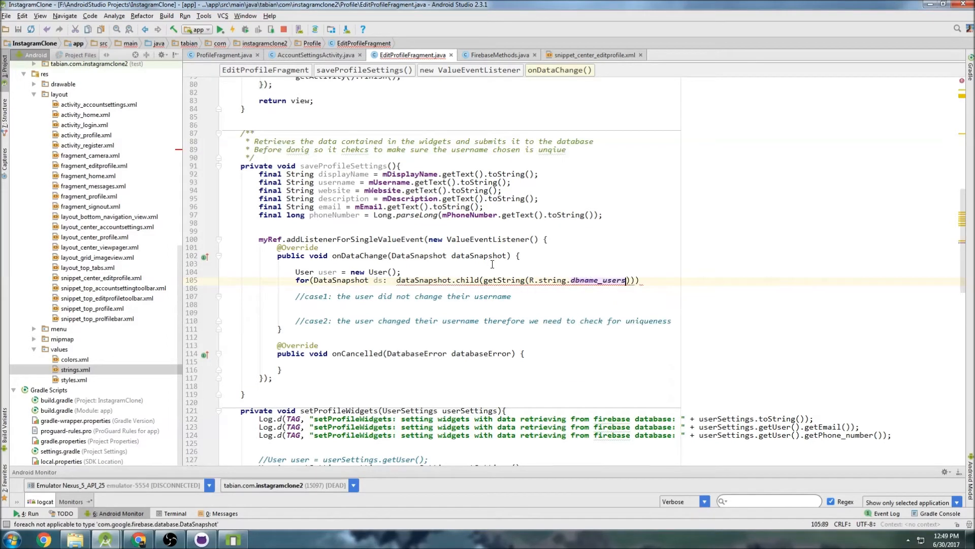
Step: Inside the loop add if(ds.getKey().equals(userID)){ } and append .getChildren() to the child expression
{"action": "type", "text": "{"}
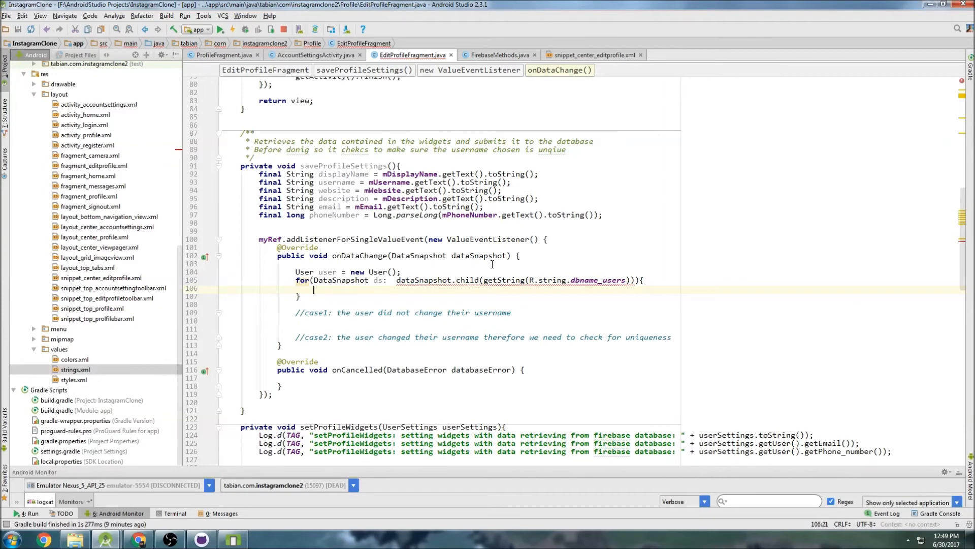
{"action": "type", "text": "if(){"}
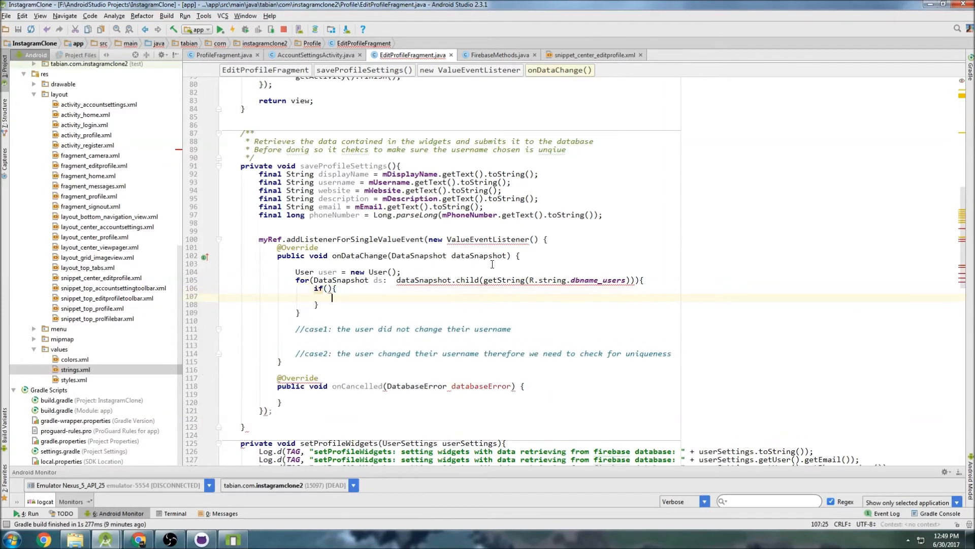
{"action": "type", "text": "ds.getKey("}
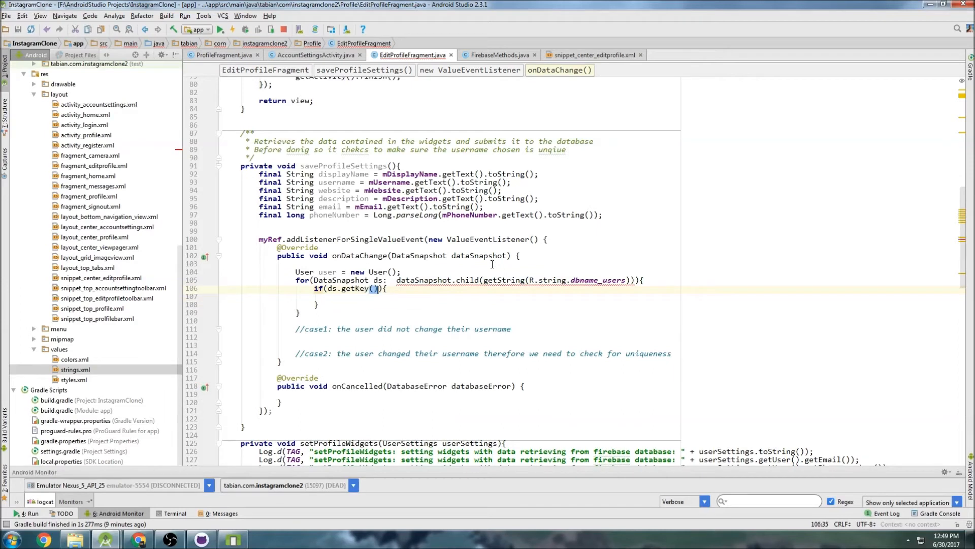
{"action": "type", "text": ".equals("}
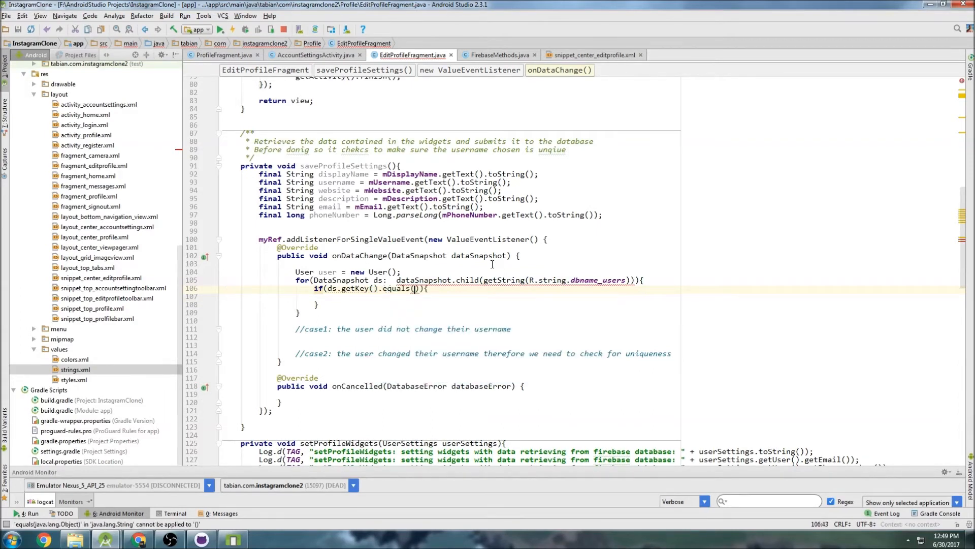
{"action": "type", "text": "userID"}
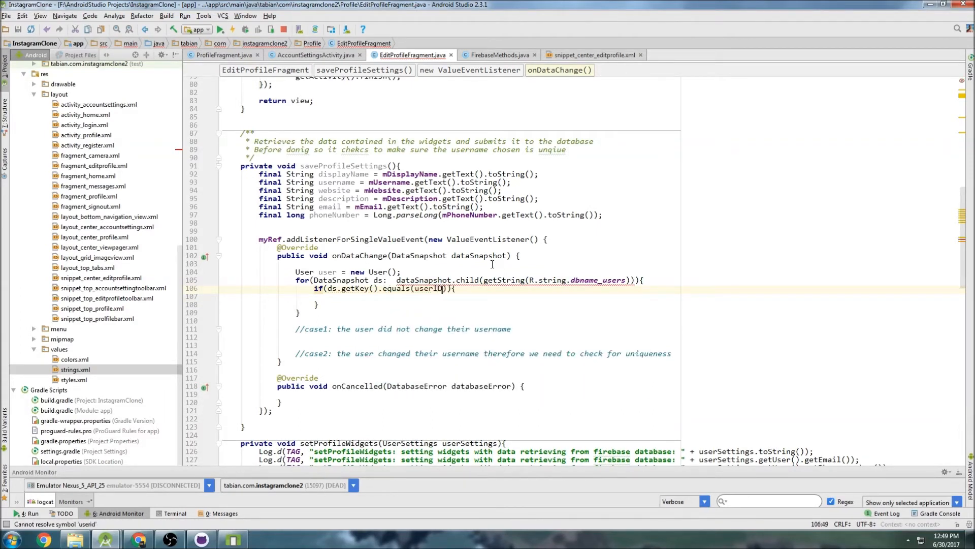
{"action": "double_click", "coordinate": [431, 289]}
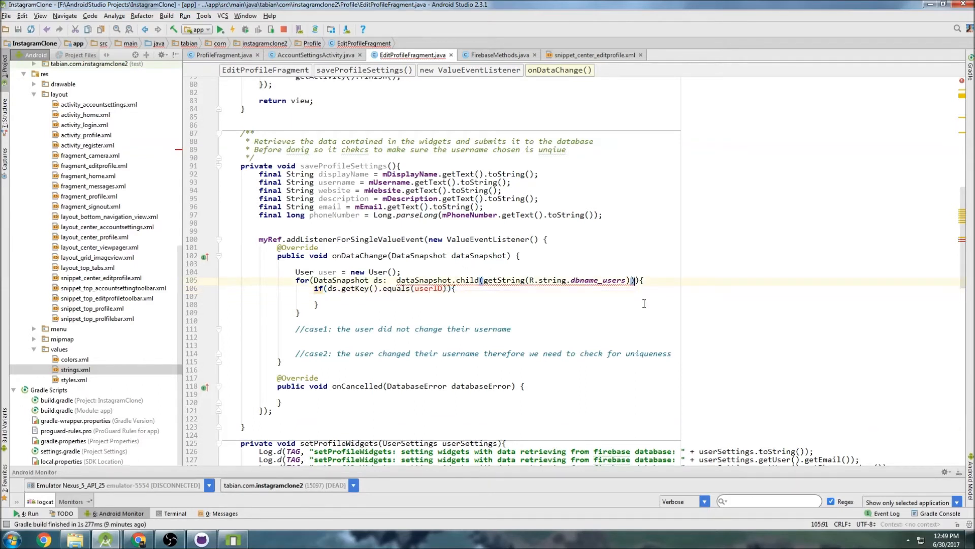
{"action": "type", "text": ".getChildren()"}
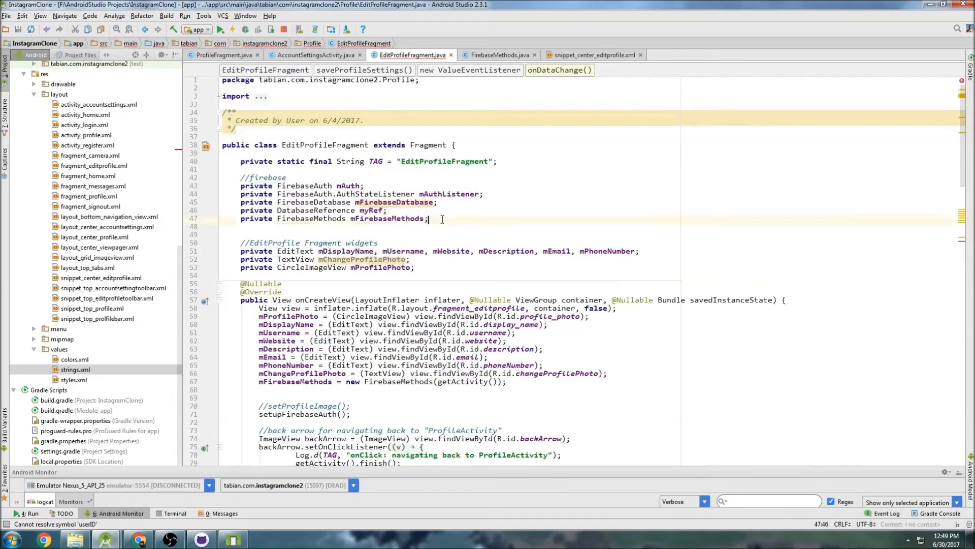
Step: Declare private String userID and assign it from mAuth.getCurrentUser() in setupFirebaseAuth
{"action": "type", "text": "private String"}
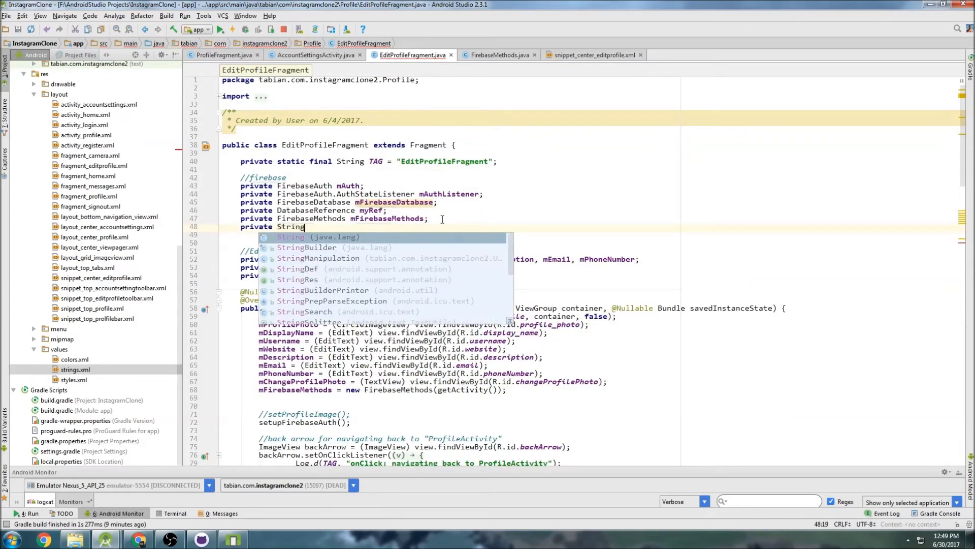
{"action": "type", "text": "userID;"}
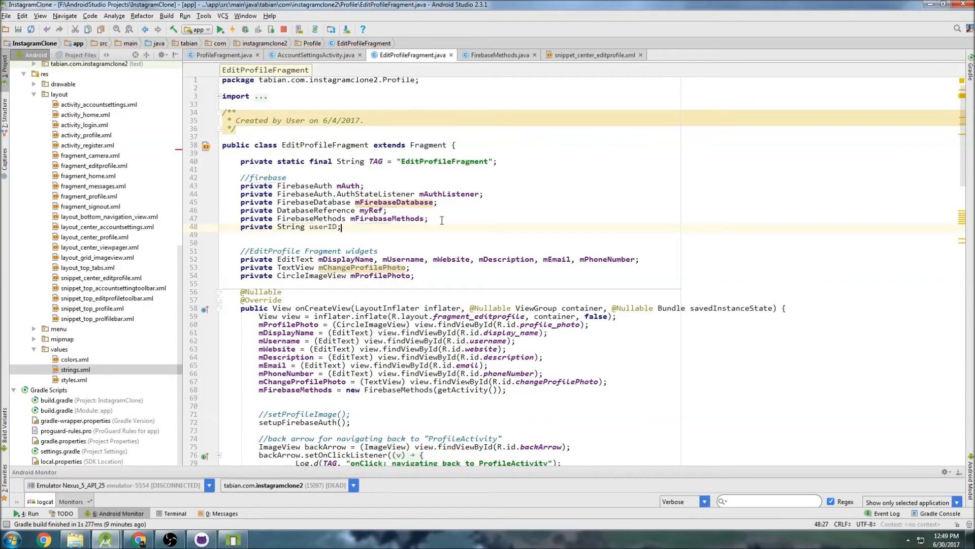
{"action": "scroll", "scroll_direction": "down", "scroll_amount": 3}
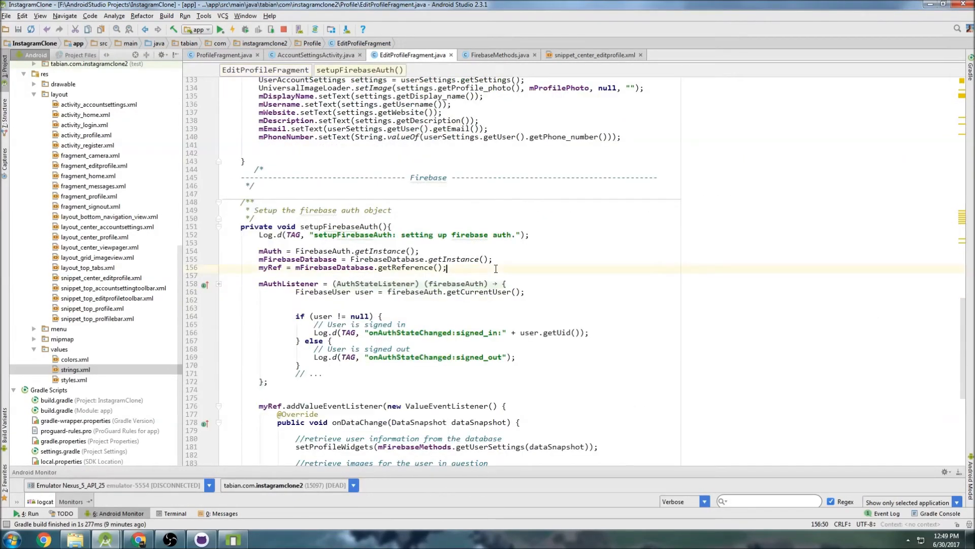
{"action": "type", "text": "userID ="}
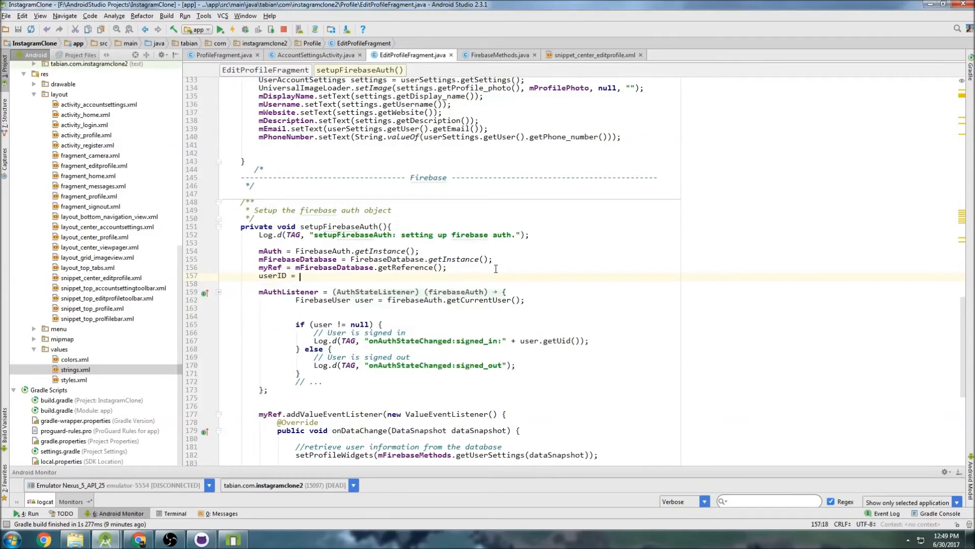
{"action": "type", "text": "mAuth.getCurrentUser().ge"}
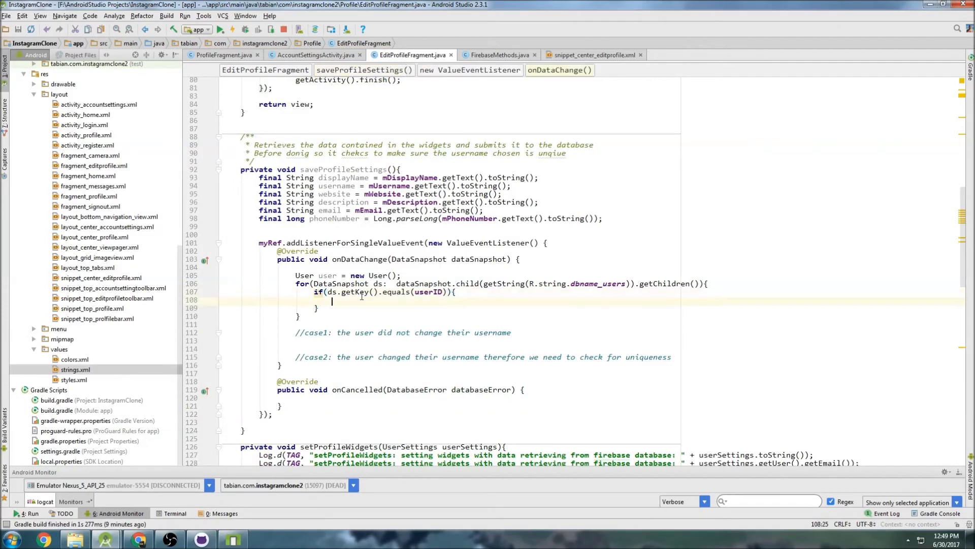
Step: In the if block set user.setUsername(ds.getValue(User.class).getUsername())
{"action": "type", "text": "u"}
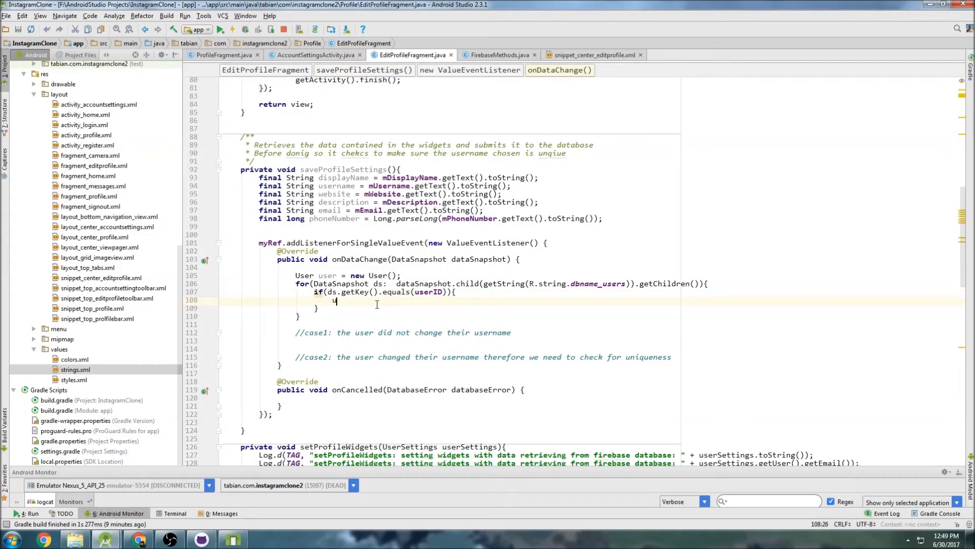
{"action": "type", "text": "ser.setU"}
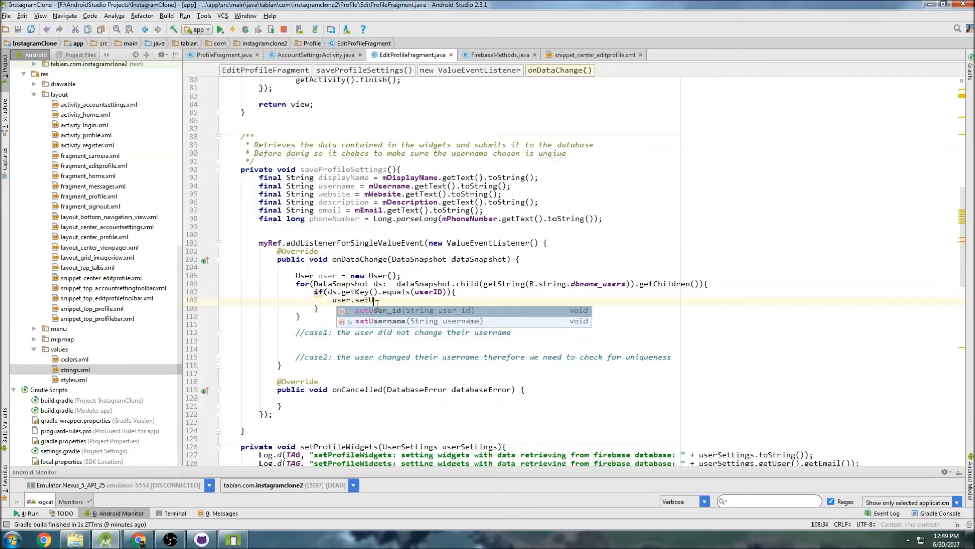
{"action": "type", "text": "ser()"}
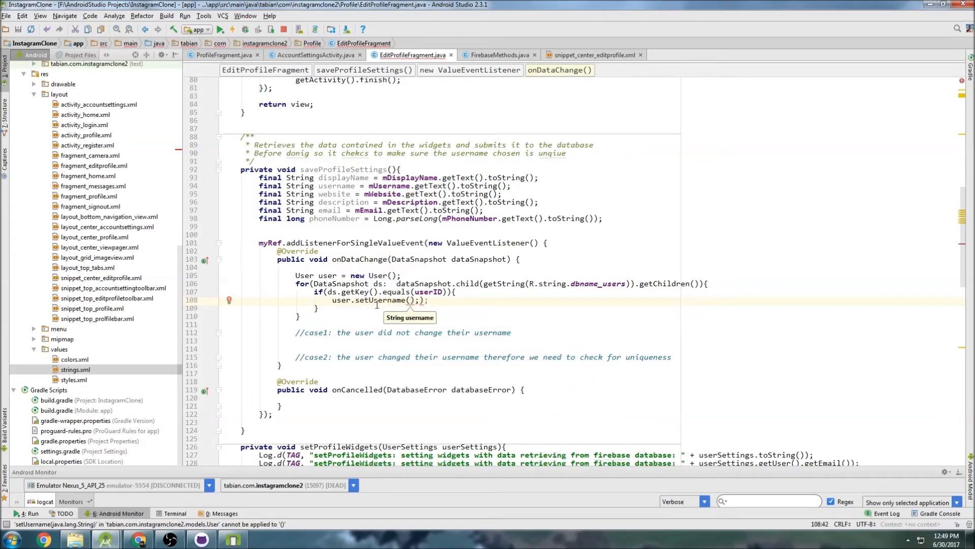
{"action": "type", "text": "ds.getValue()"}
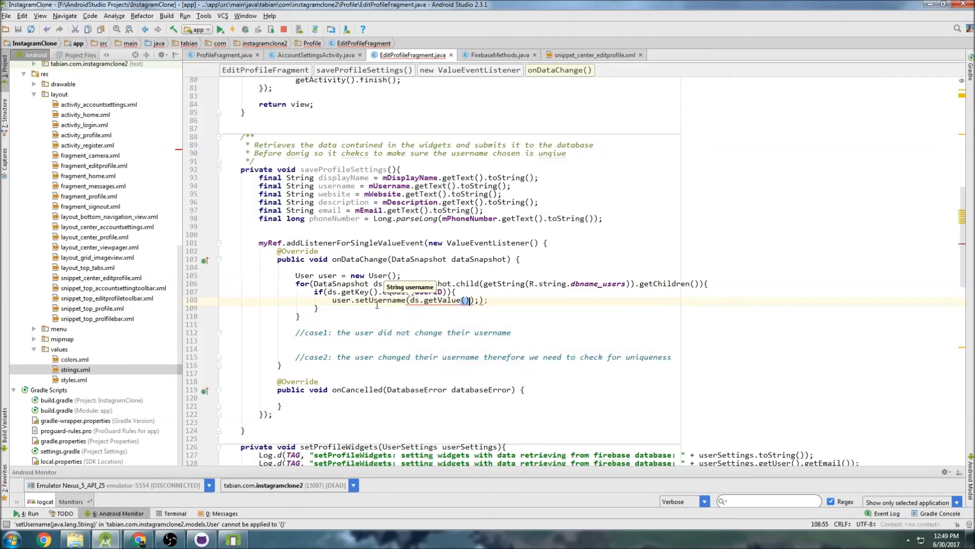
{"action": "type", "text": "User.class).getUsername("}
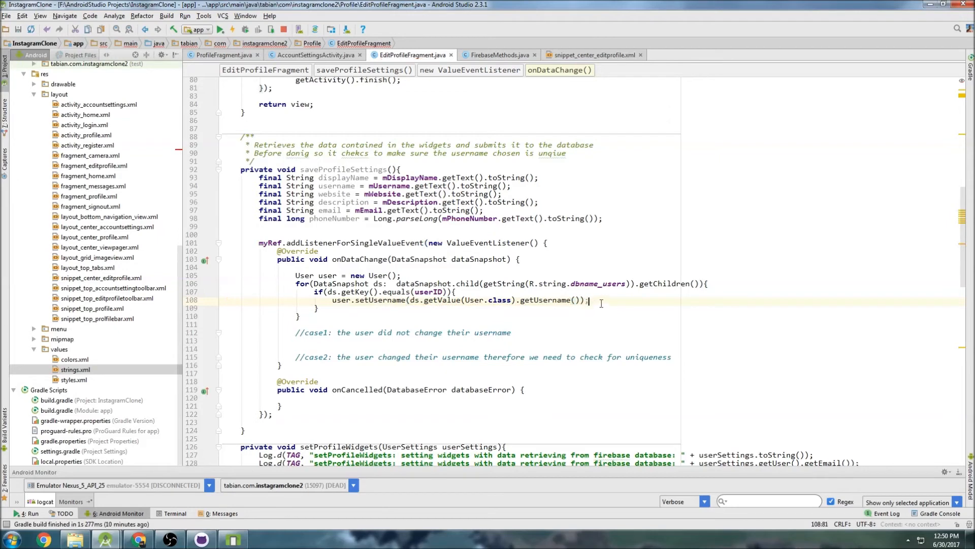
Step: Log "onDataChange: CURRENT USERNAME: " + user.getUsername() and start a comment about keeping the current one
{"action": "double_click", "coordinate": [341, 300]}
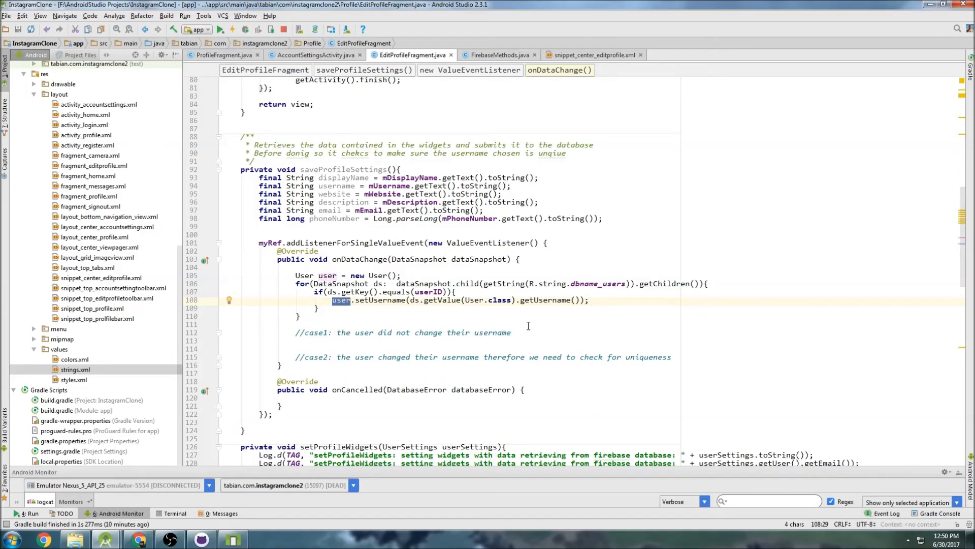
{"action": "type", "text": "Log.d(TAG, \"onDataChange: CURREN\");"}
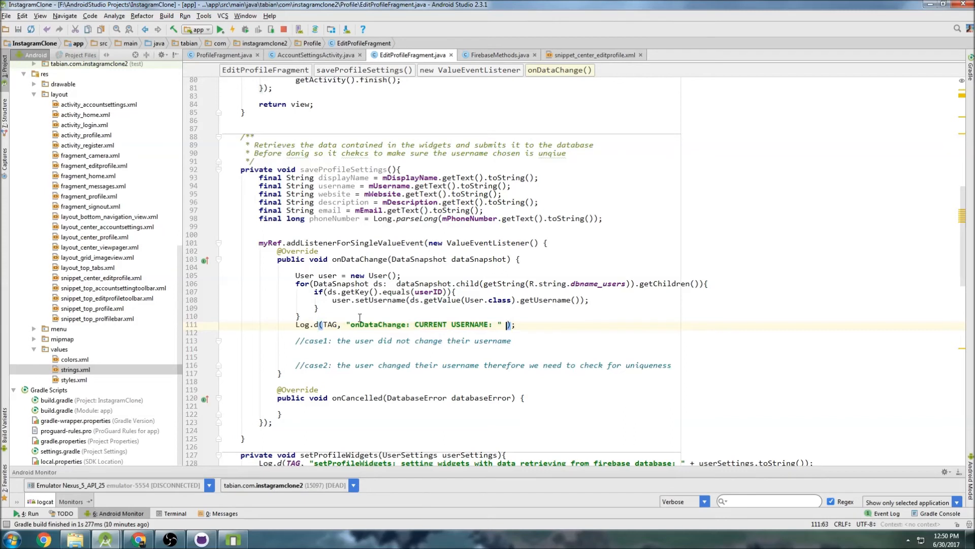
{"action": "type", "text": "+ user.getUsername("}
{"action": "type", "text": "//if the username is their"}
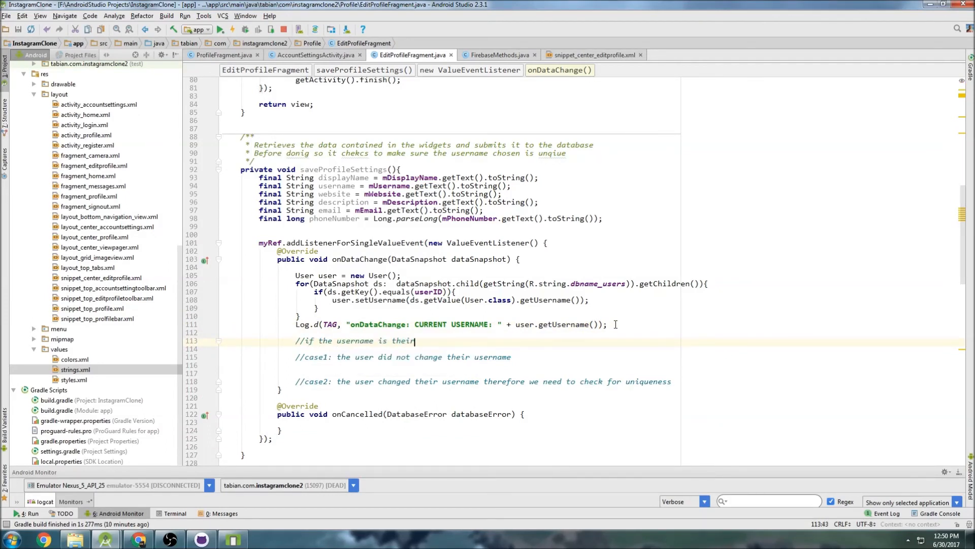
{"action": "type", "text": "current one then"}
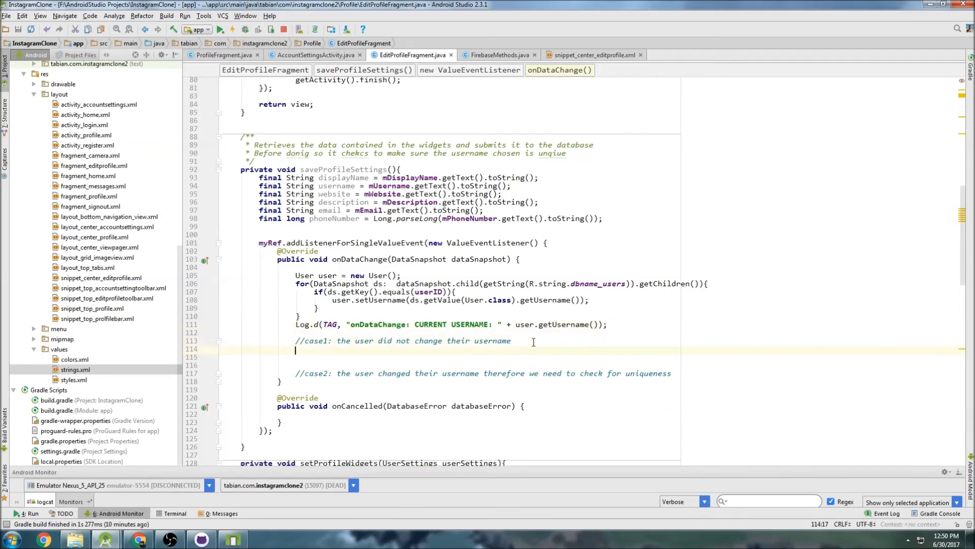
Step: Under case1 add if(user.getUsername().equals(username)){ }
{"action": "type", "text": "if()"}
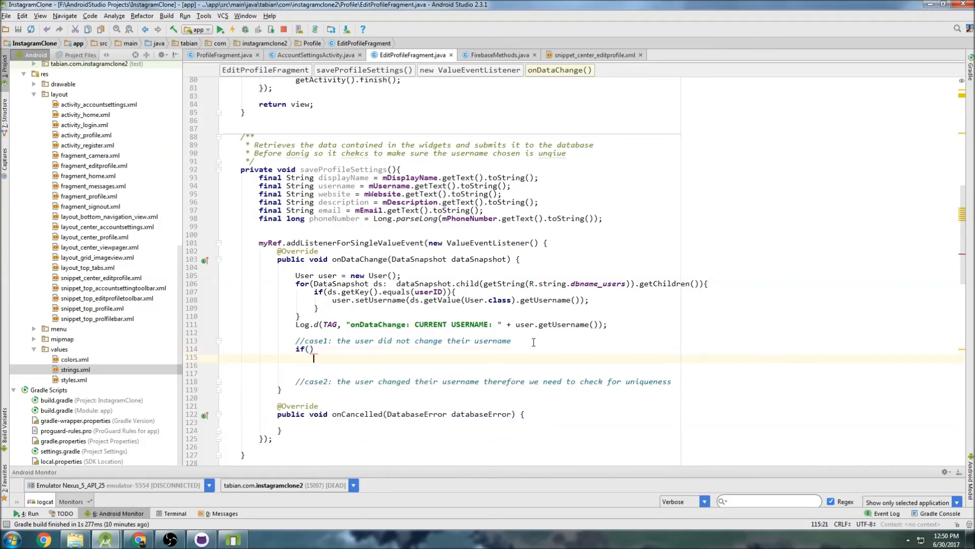
{"action": "type", "text": "{"}
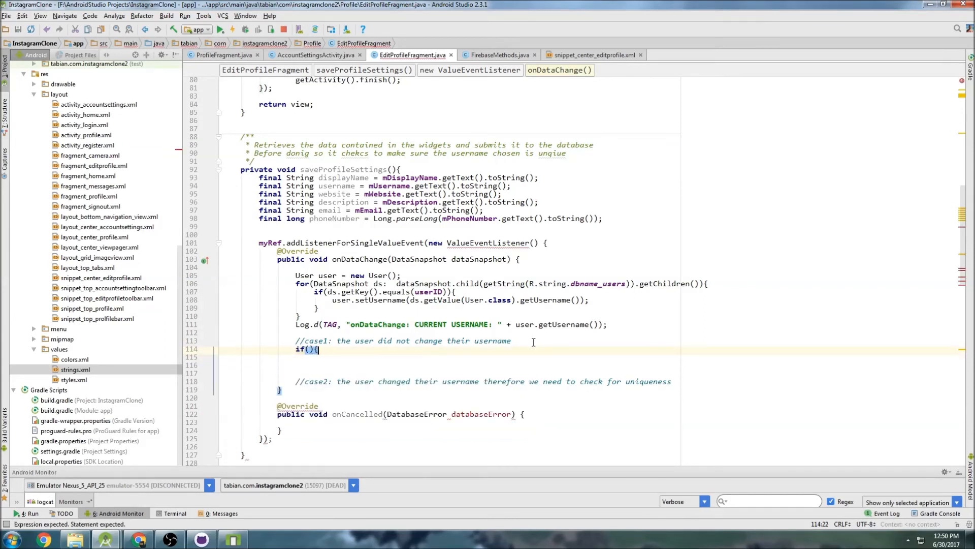
{"action": "type", "text": "user.getUsername(),"}
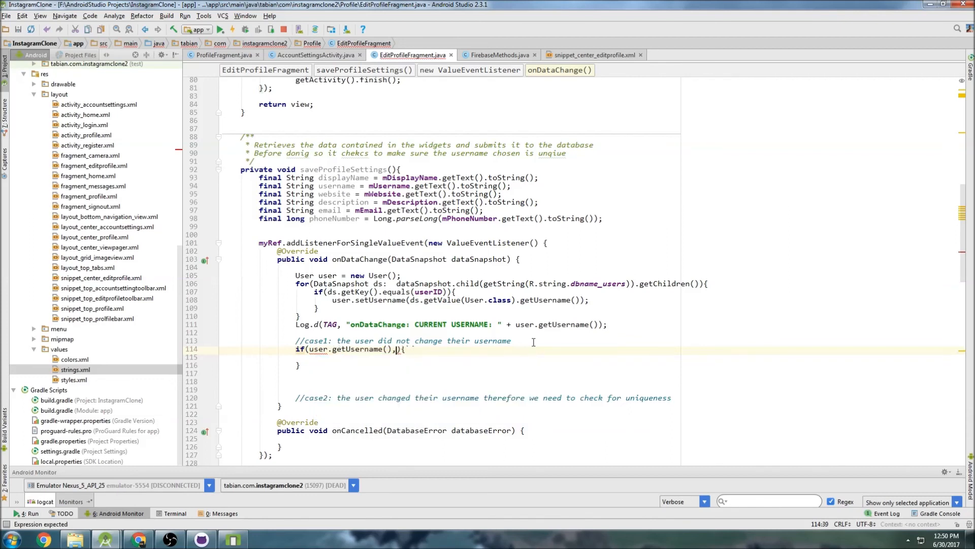
{"action": "type", "text": ".equals(username"}
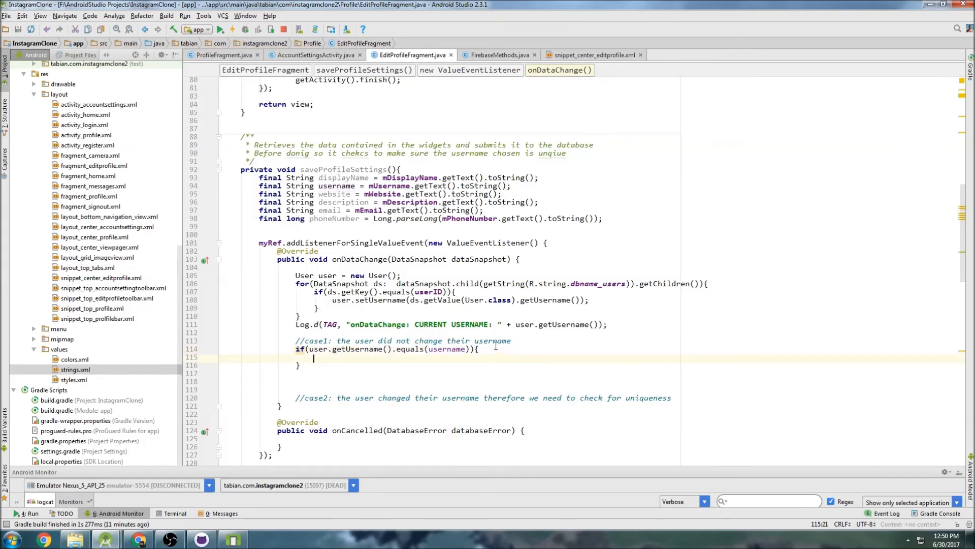
Step: After the if add else{ } with the //case2 comment: username changed, check for uniqueness
{"action": "left_click", "coordinate": [300, 364]}
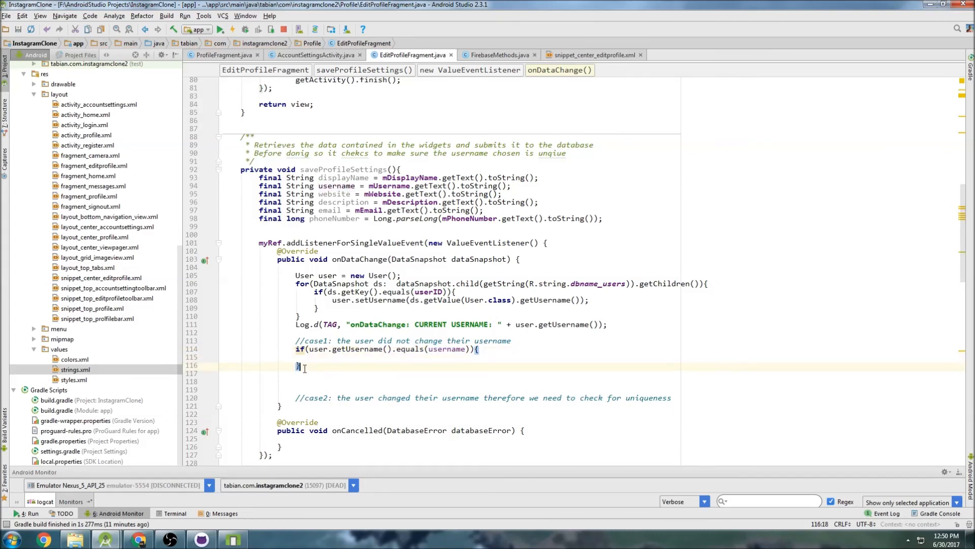
{"action": "type", "text": "else{"}
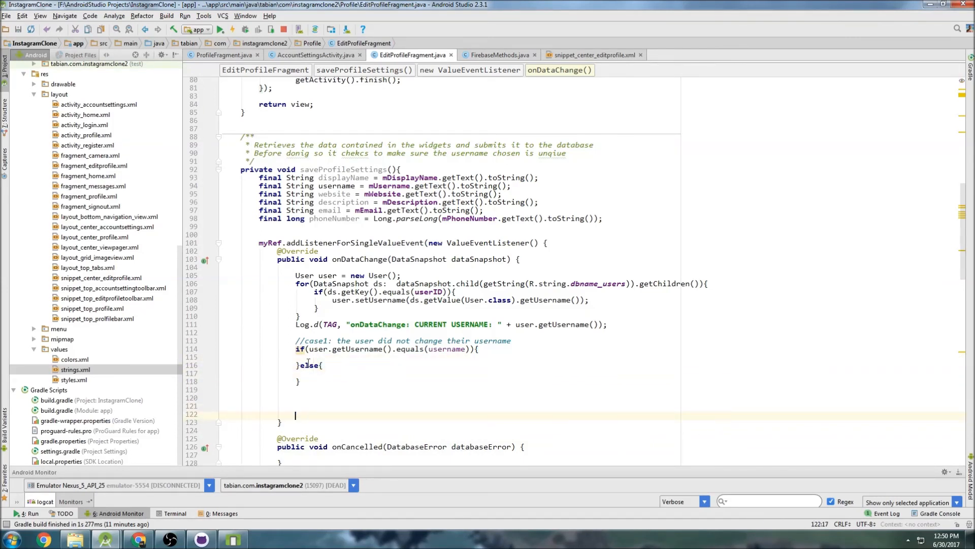
{"action": "type", "text": "//case2: the user changed their username therefore we need to check for uniqueness"}
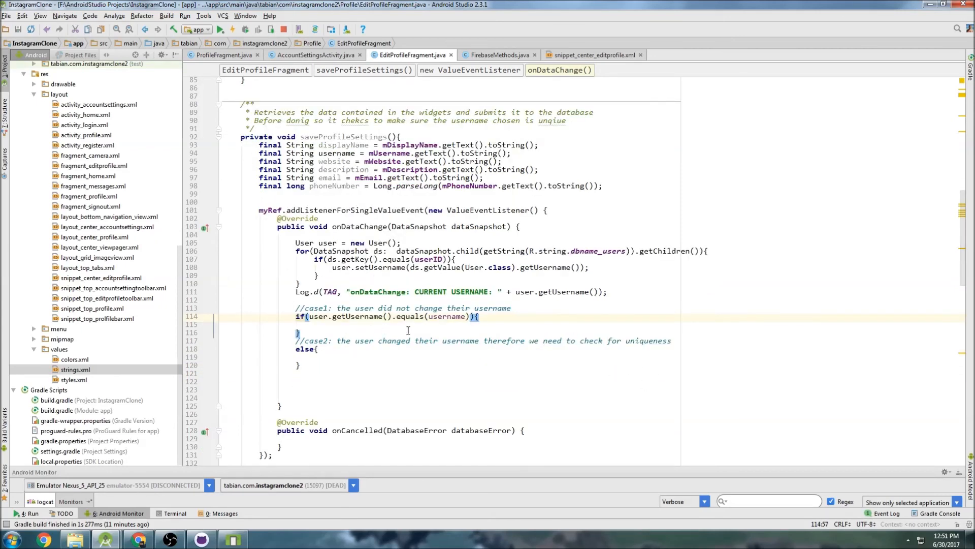
{"action": "mouse_move", "coordinate": [370, 353]}
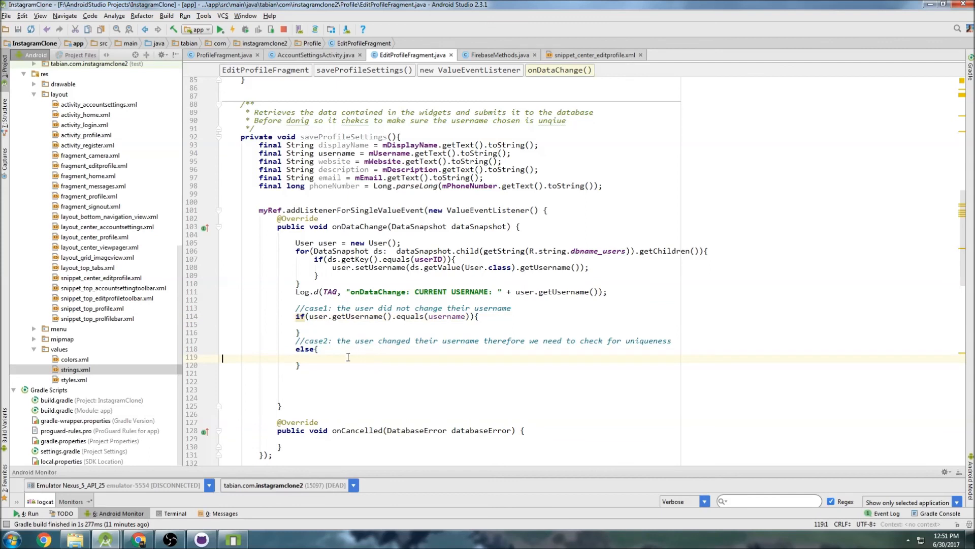
{"action": "mouse_move", "coordinate": [360, 340]}
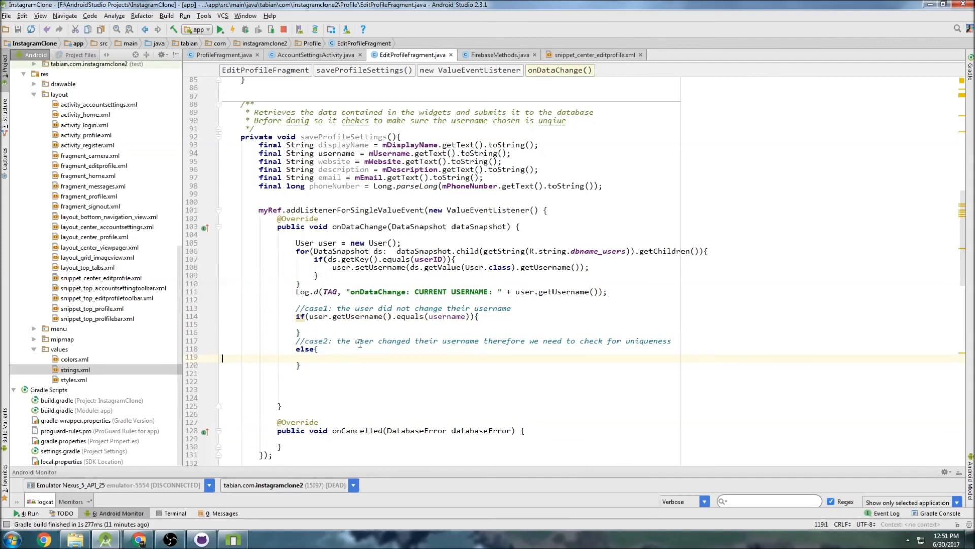